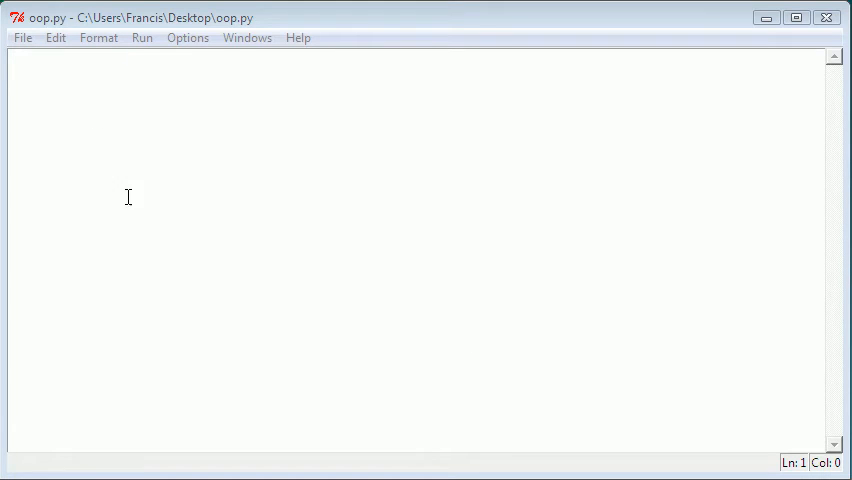
mouse_move(466, 328)
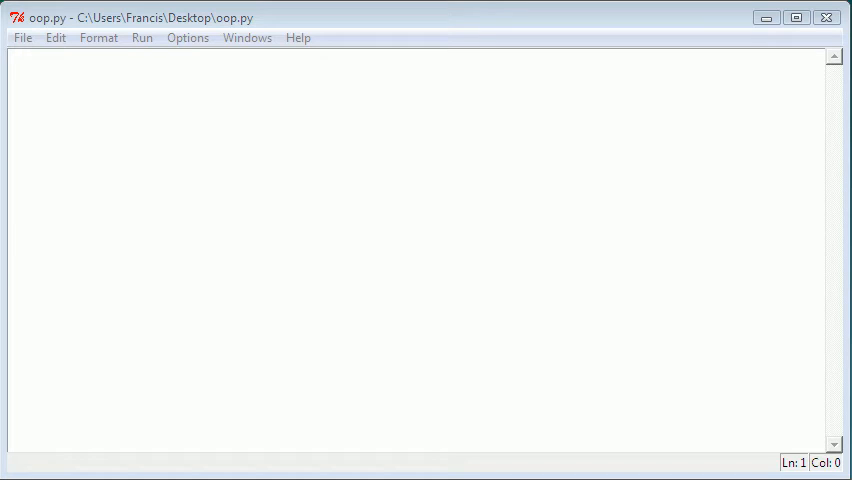
mouse_move(416, 246)
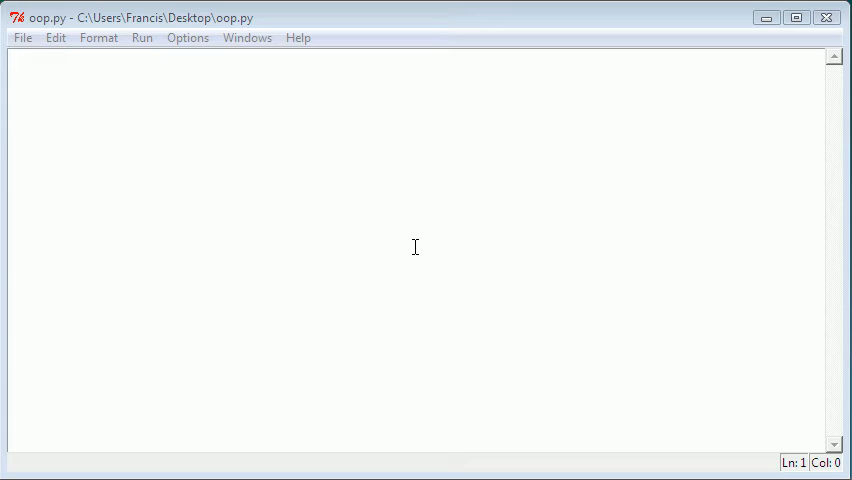
mouse_move(742, 470)
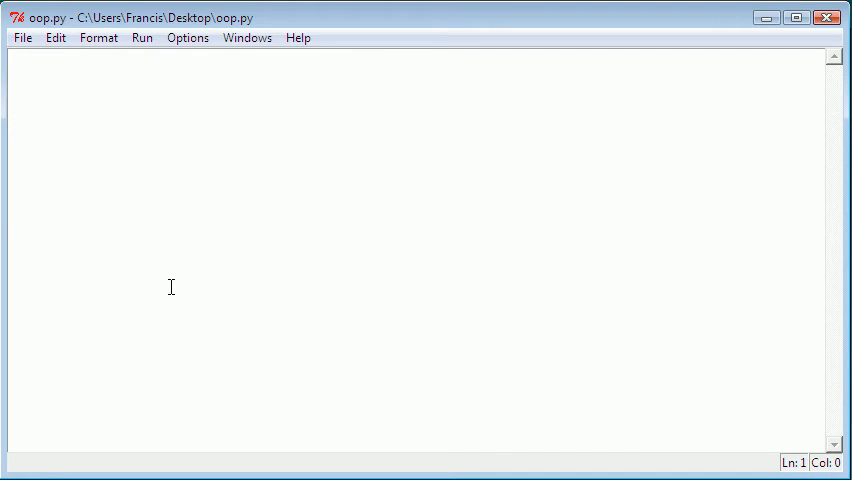
mouse_move(216, 228)
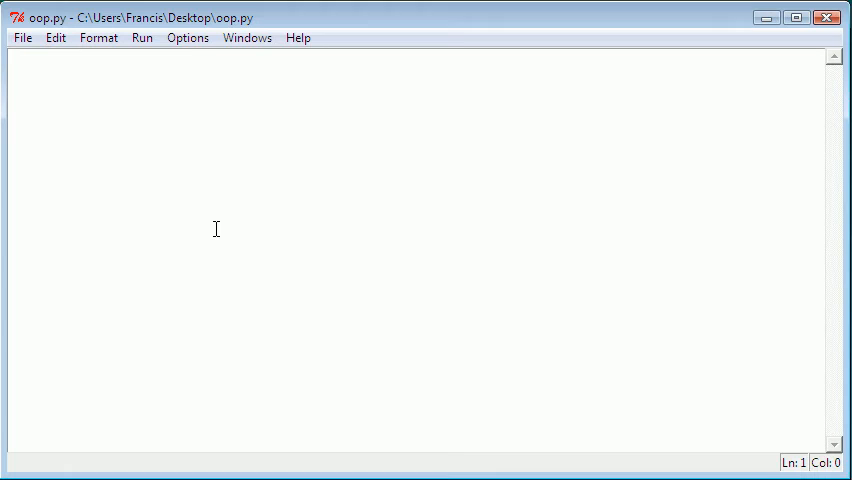
mouse_move(224, 176)
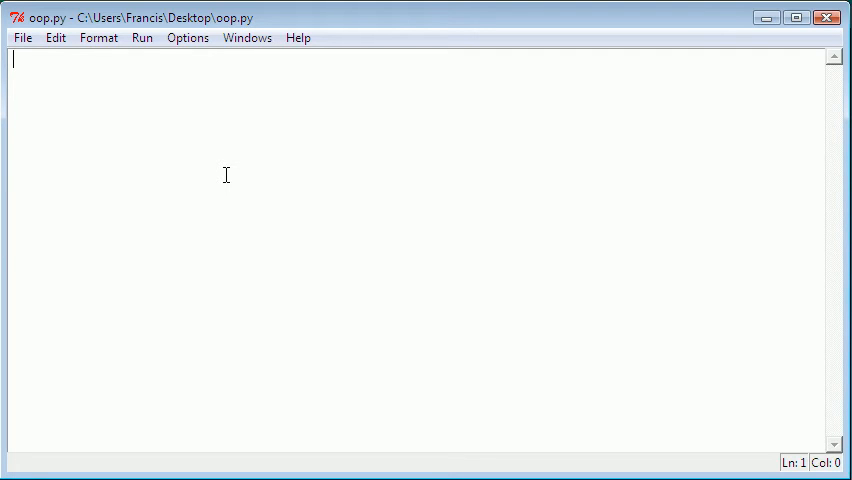
- Write the header line class myclass: in oop.py
text(class)
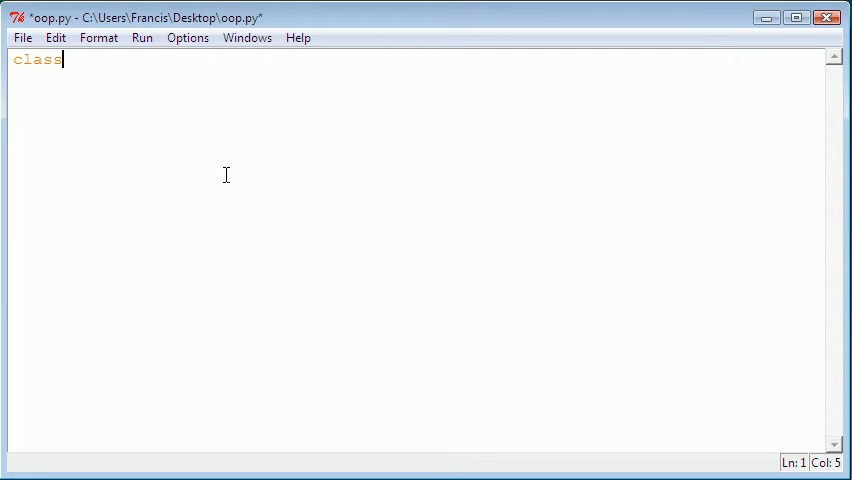
text(myclass)
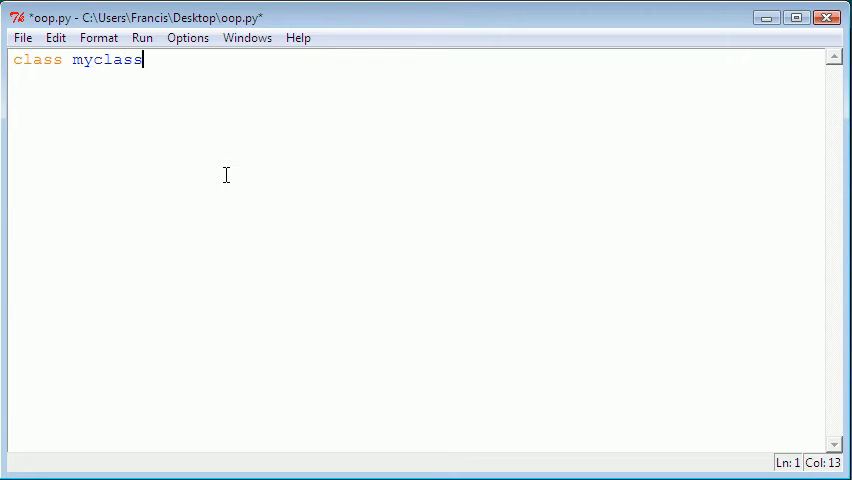
text(:)
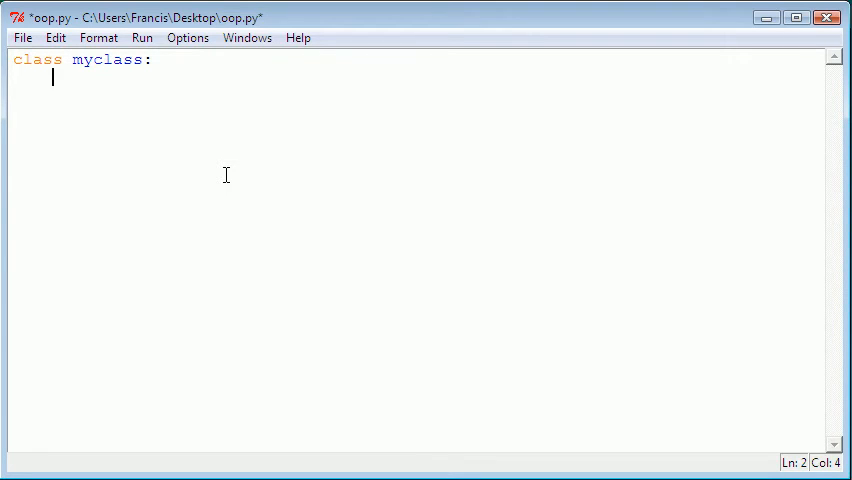
- Add the indented attribute info = 'This is an example of data within a Python Object'
text(info)
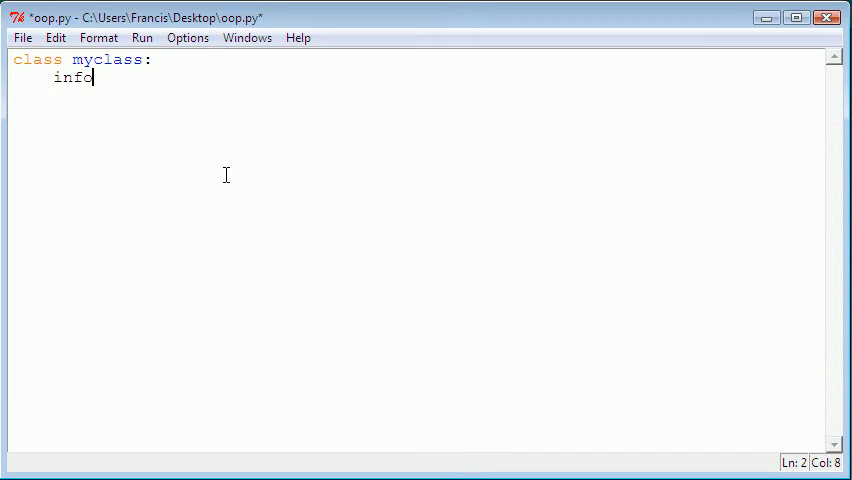
text(= '')
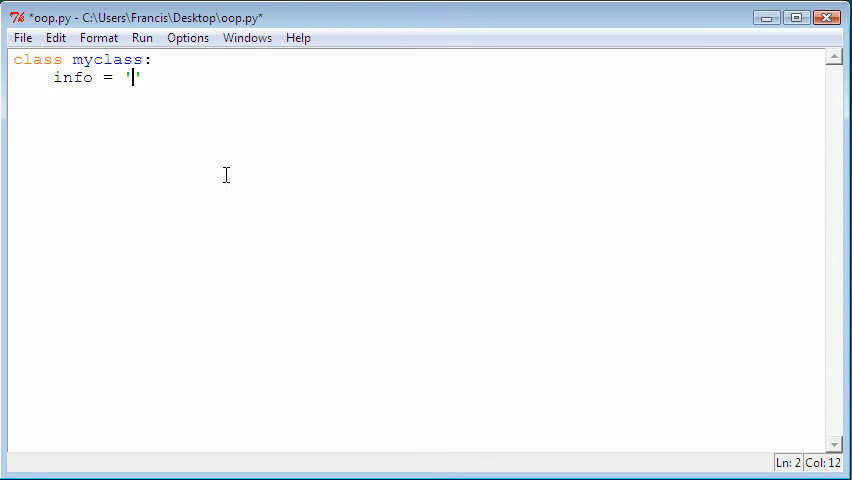
text(T)
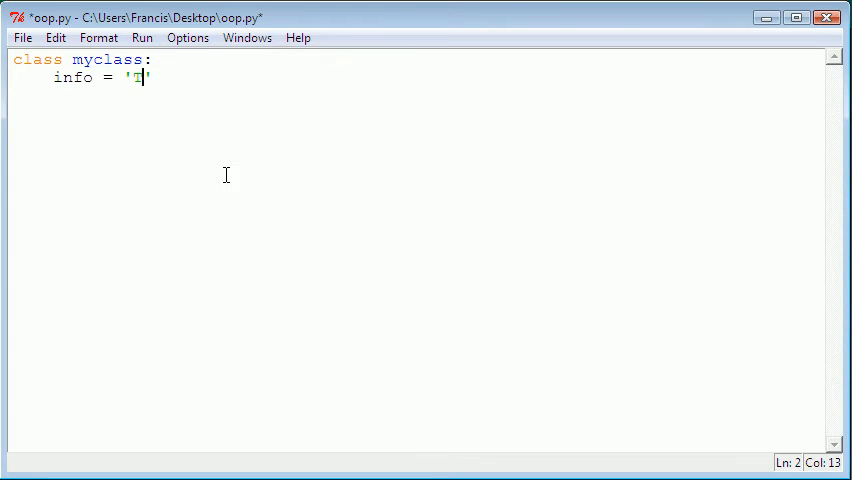
text(his is a n)
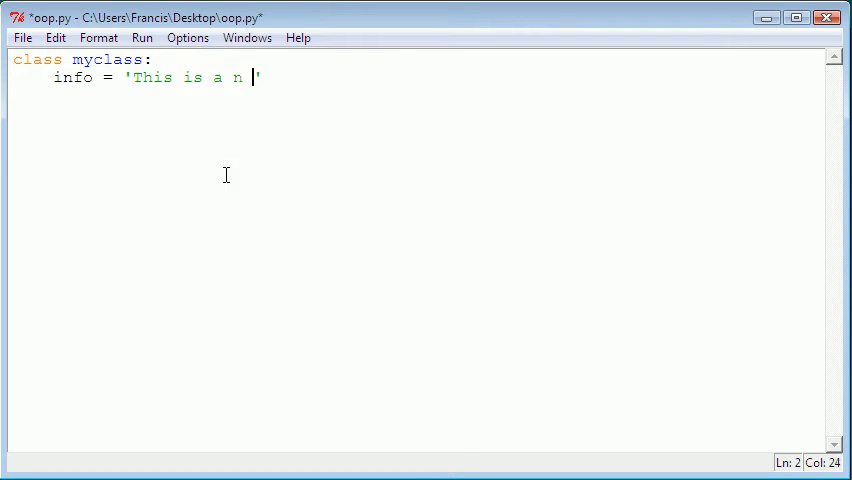
text(exampl)
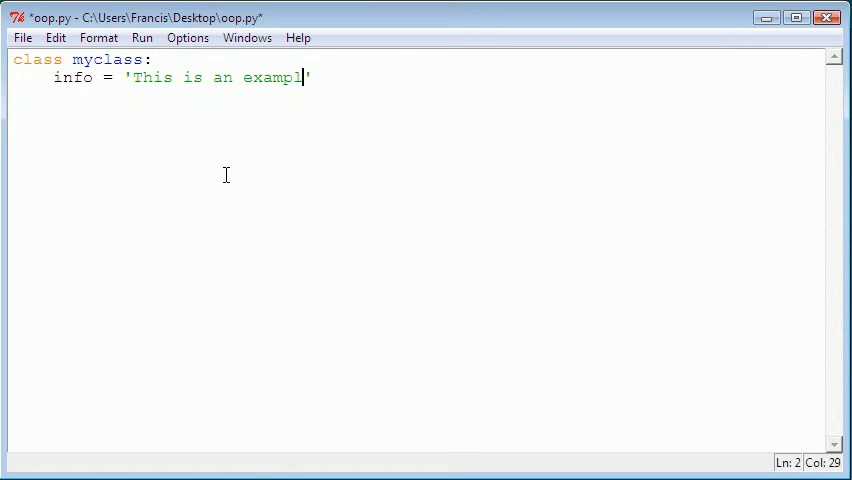
text(e of data w)
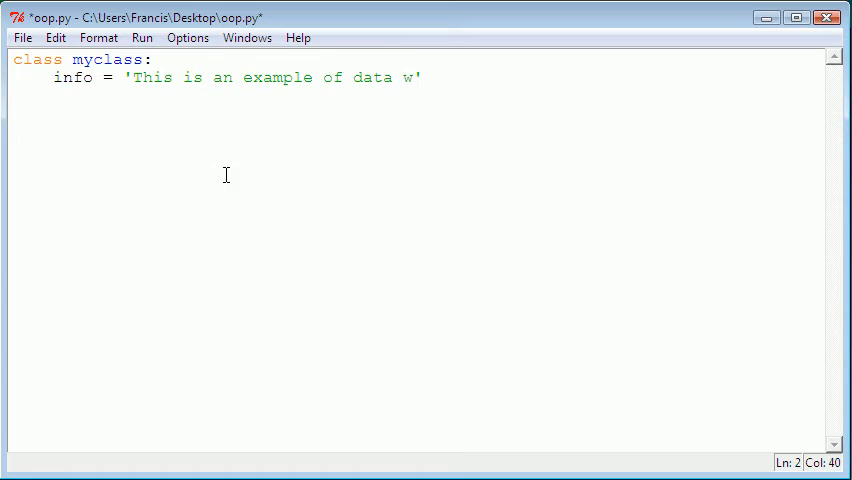
text(ithin a)
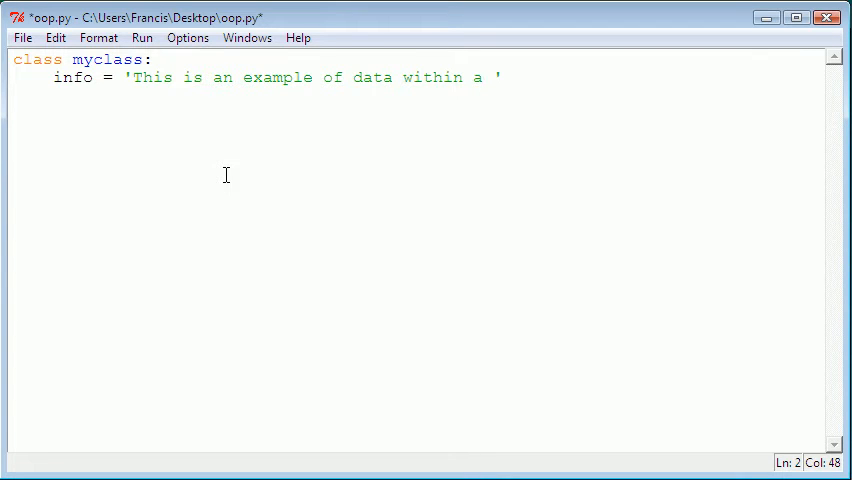
text(Python Obje)
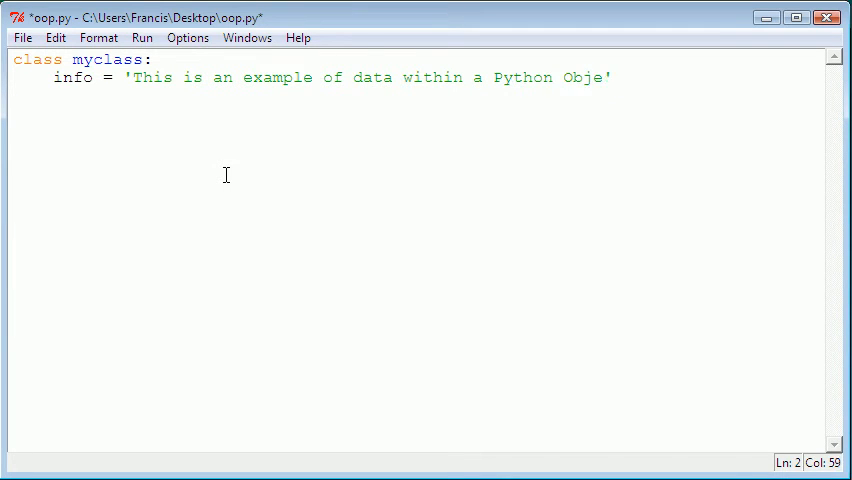
text(ct)
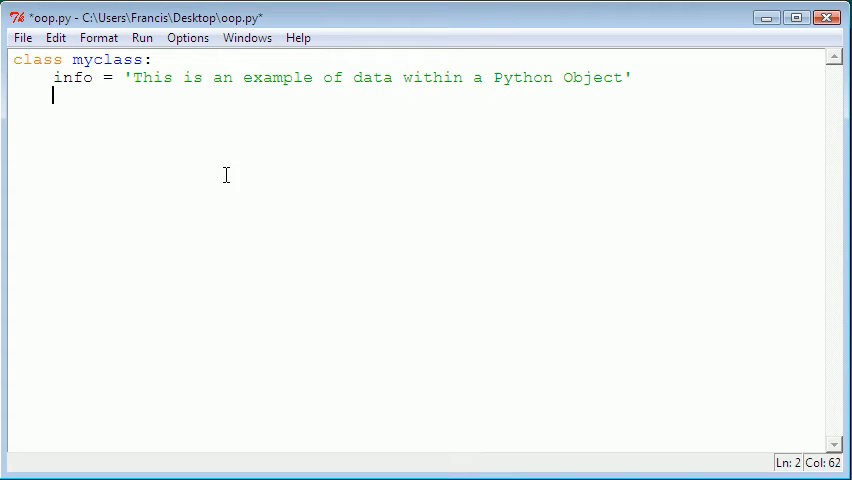
key(Return)
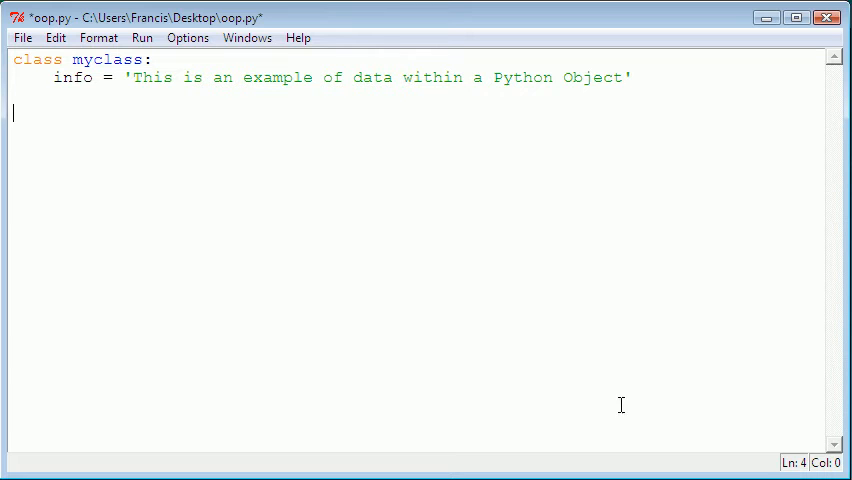
mouse_move(620, 404)
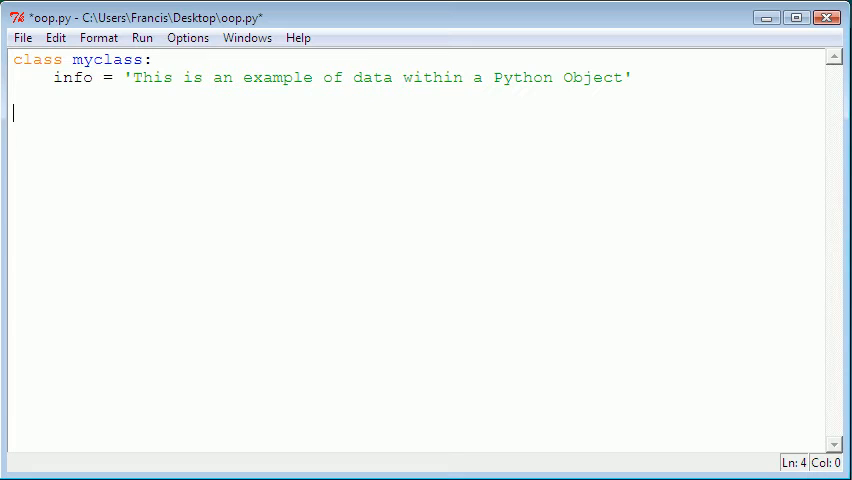
- Write myobject = myclass() below the class and save the file
text(m)
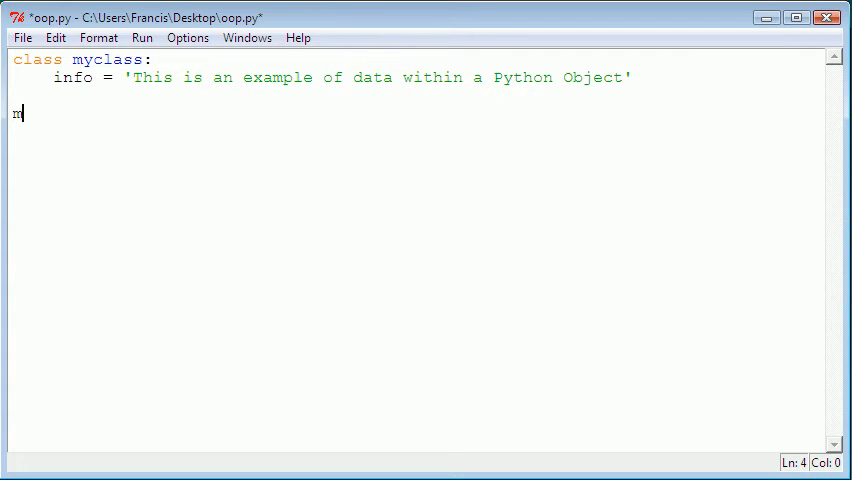
text(yobject)
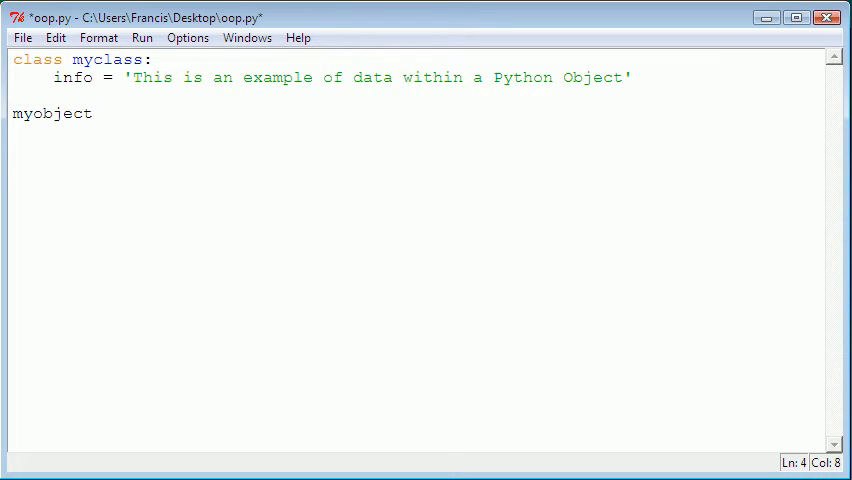
text(=)
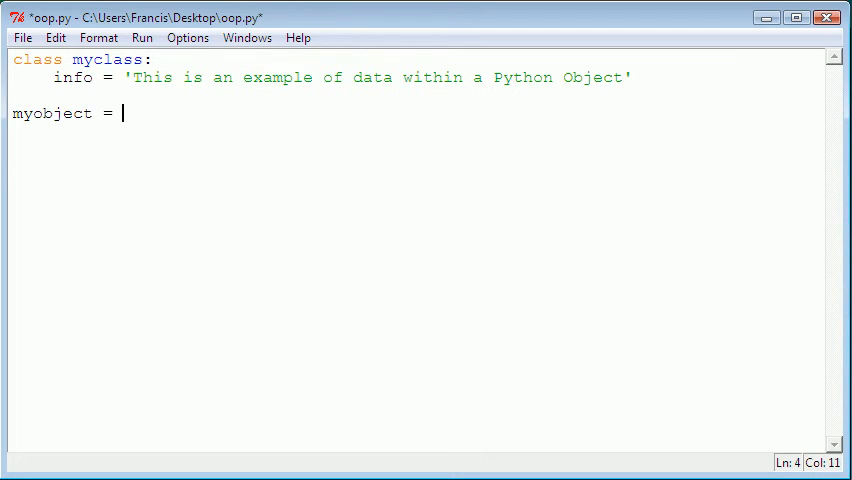
text(my)
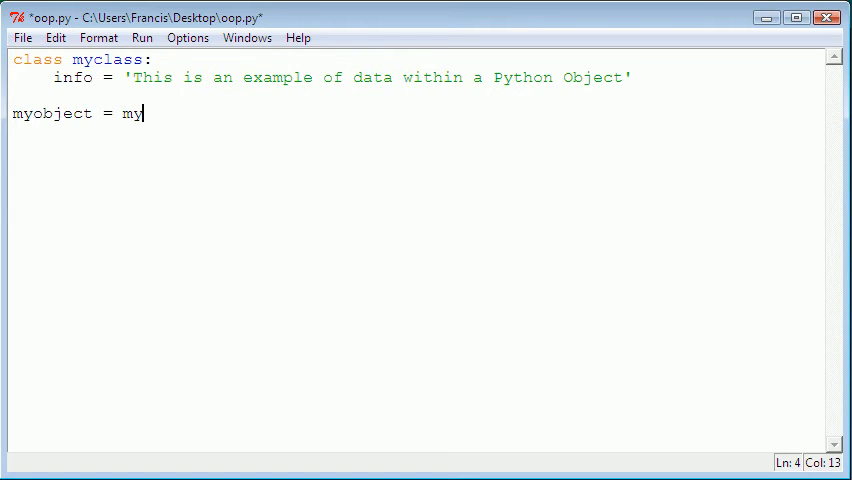
text(cl)
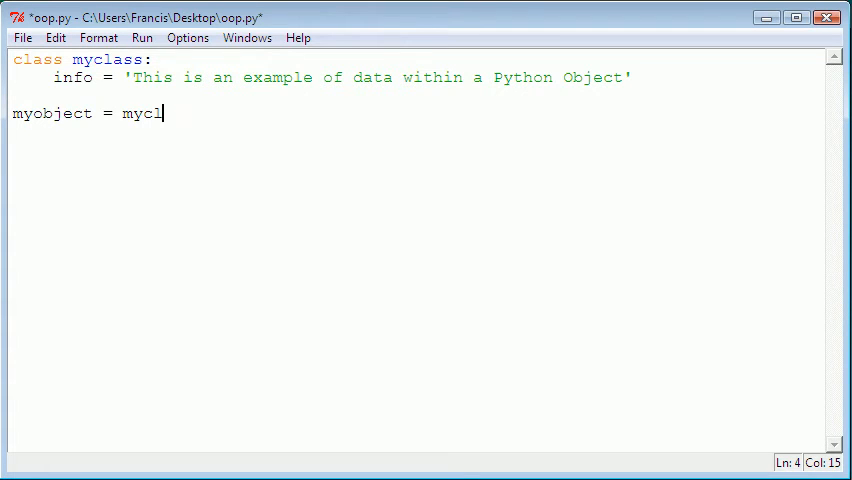
text(ass())
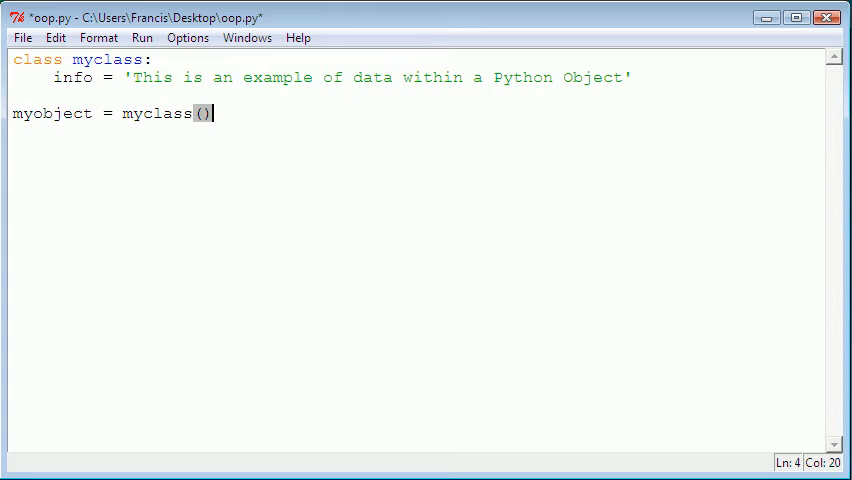
key(Return)
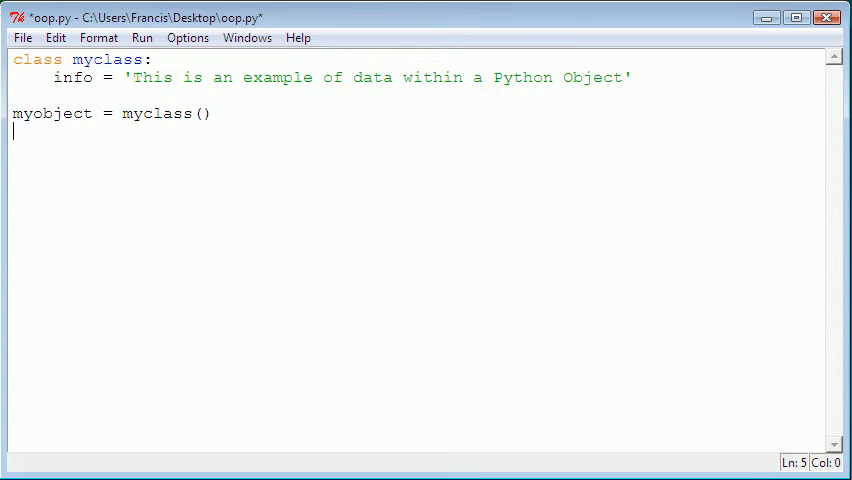
click(210, 112)
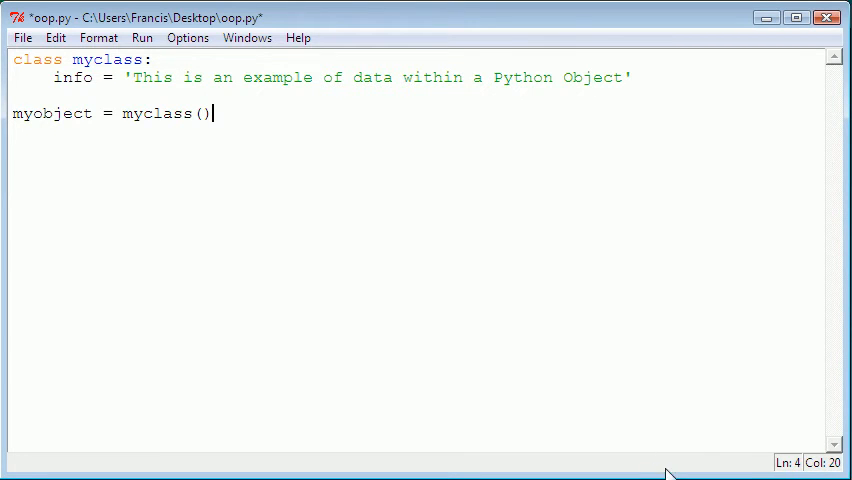
key(ctrl+s)
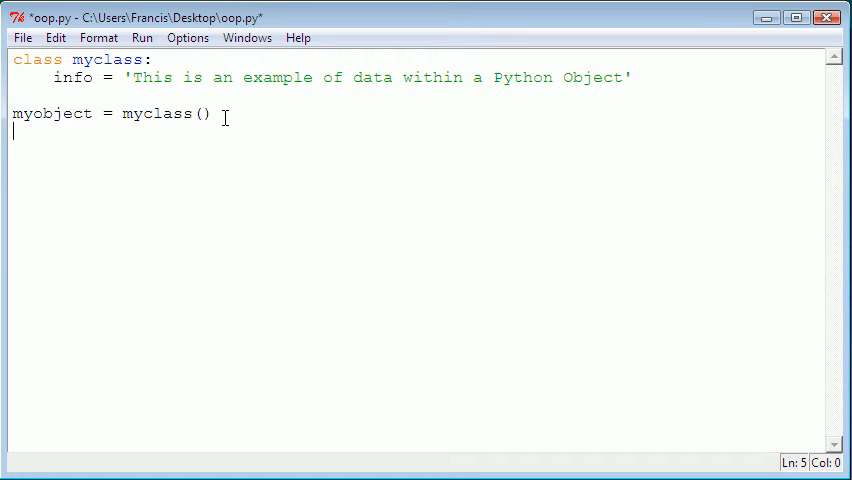
- Write a myobject.info line, picking info from the autocomplete popup
text(myobject)
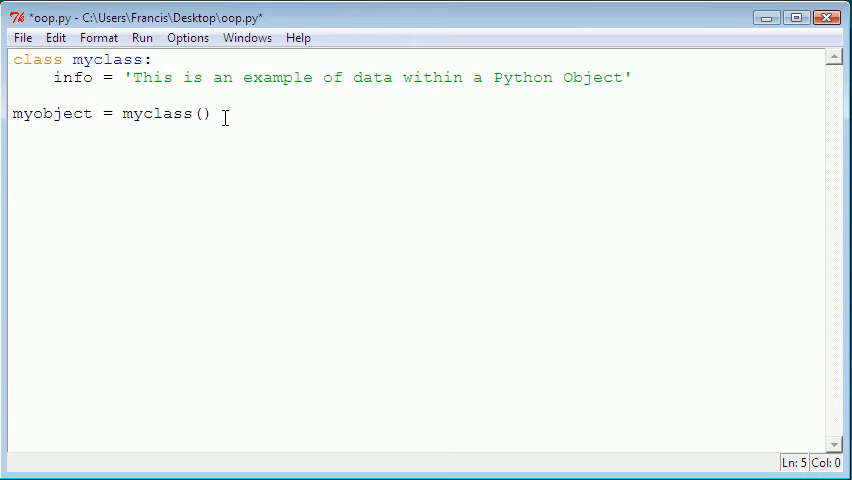
text(myob)
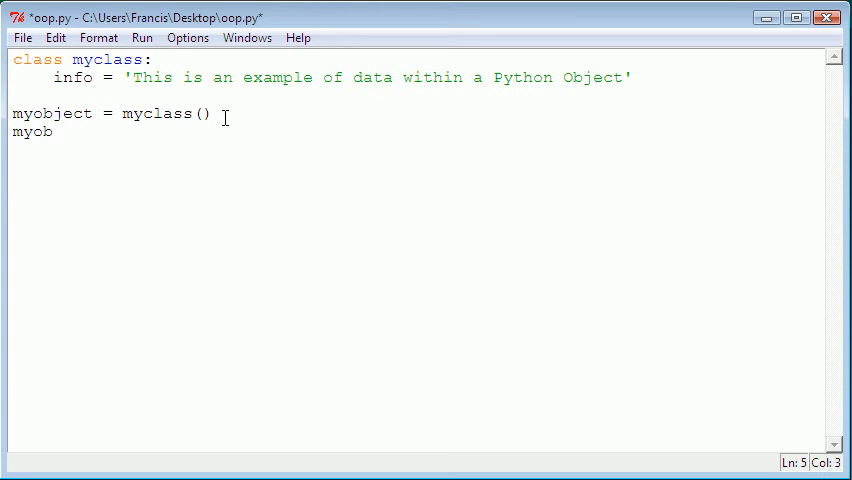
text(ject.)
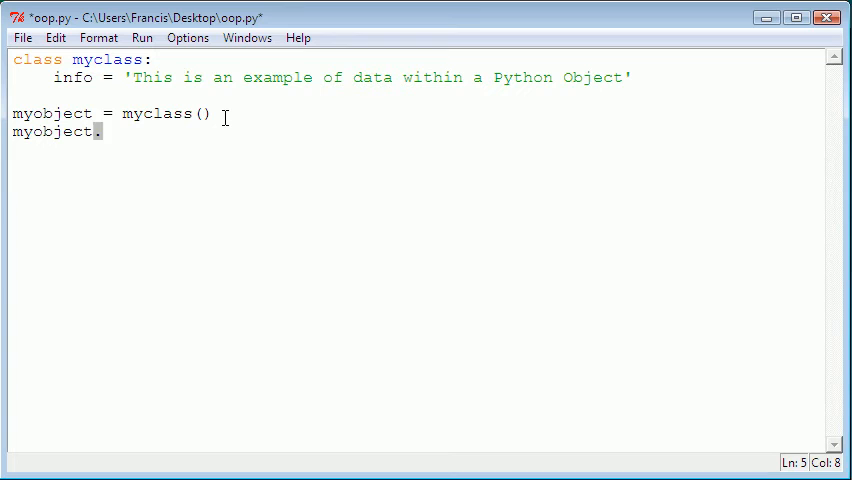
text(.)
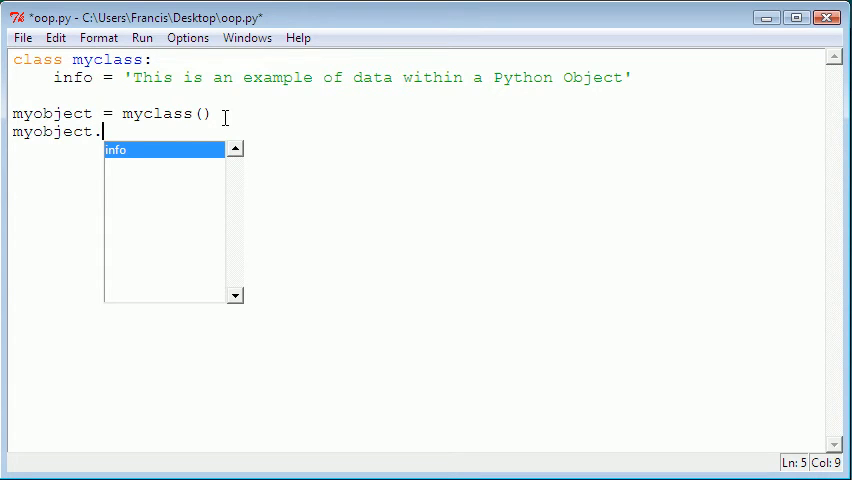
text(in)
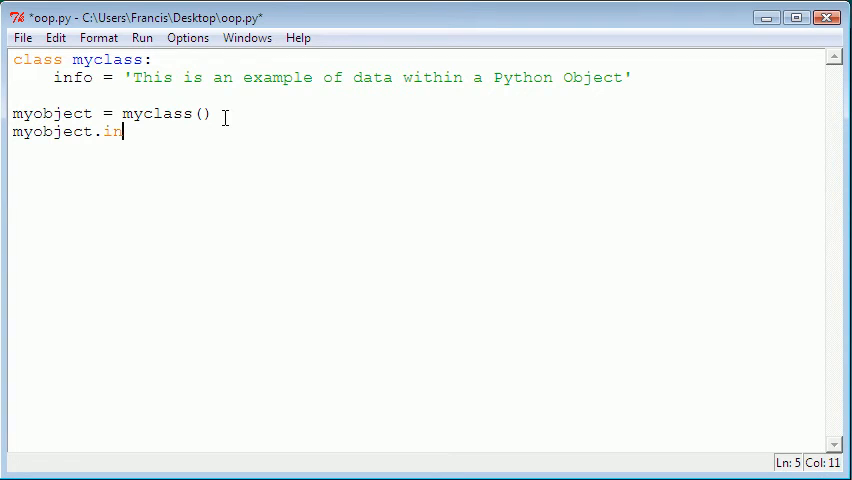
text(fo)
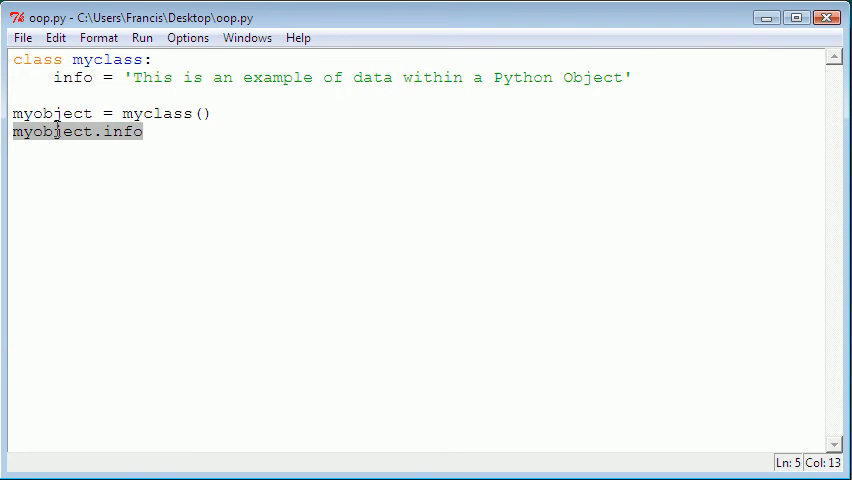
- Turn the last line into print myobject.info with a blank line above it
click(44, 172)
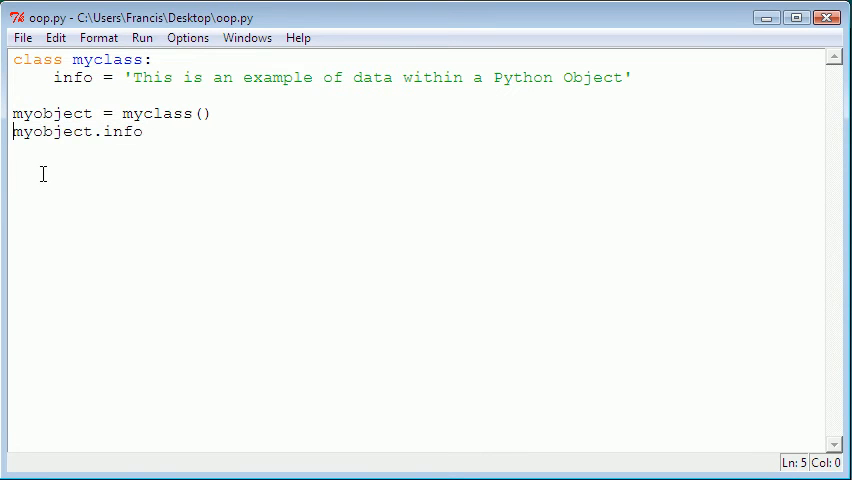
text(print)
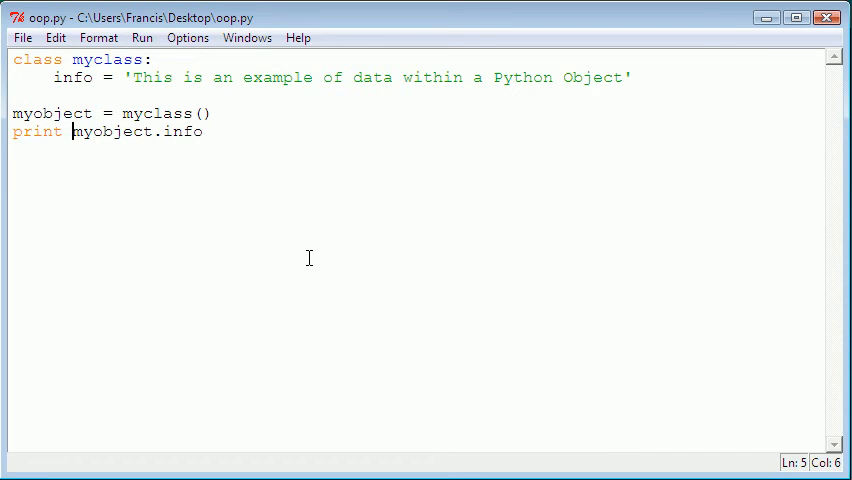
mouse_move(404, 280)
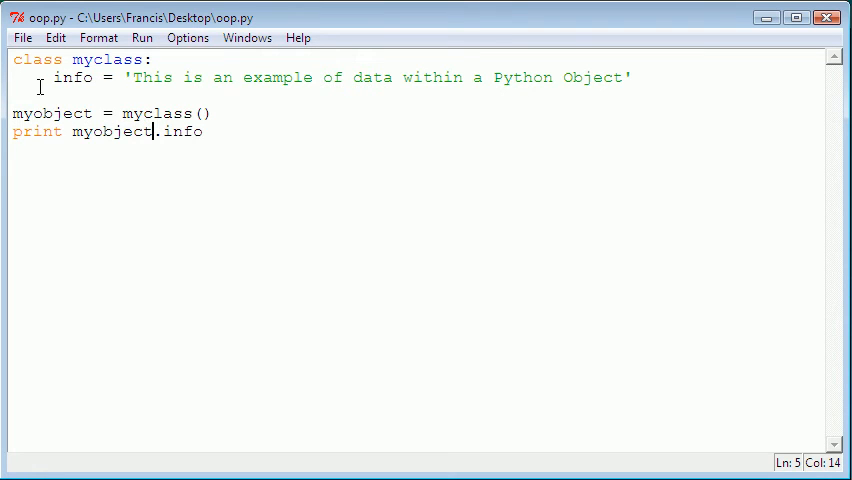
double_click(52, 112)
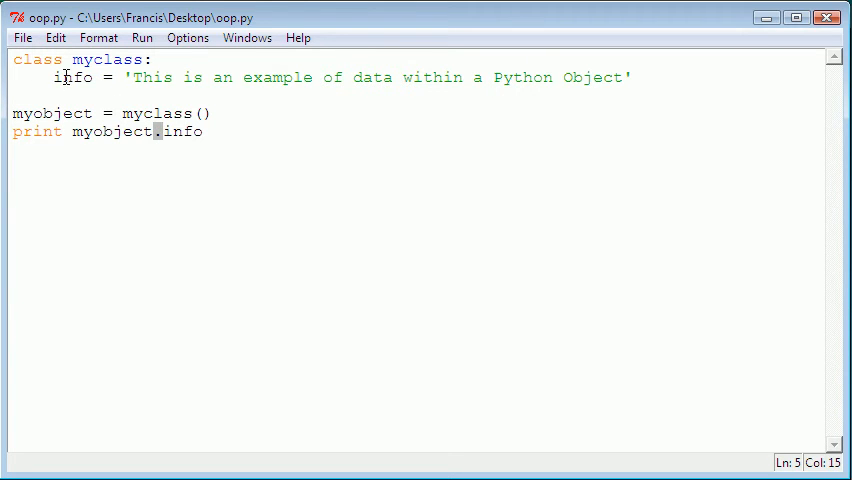
double_click(72, 76)
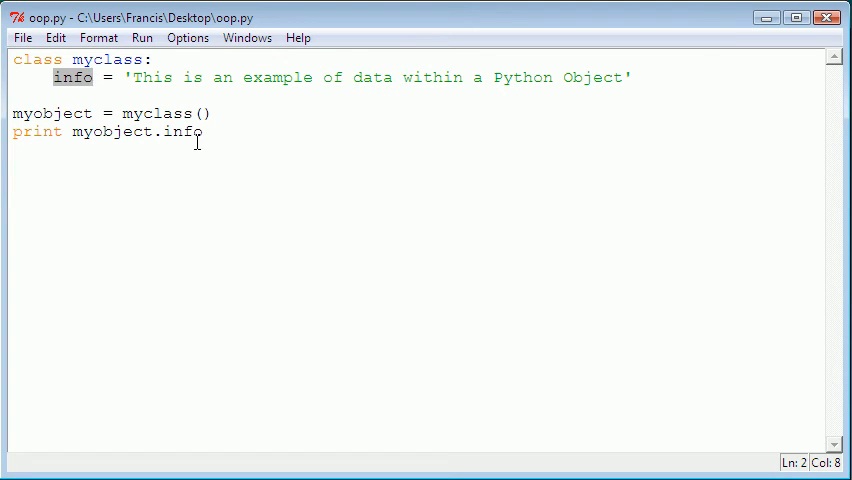
double_click(182, 132)
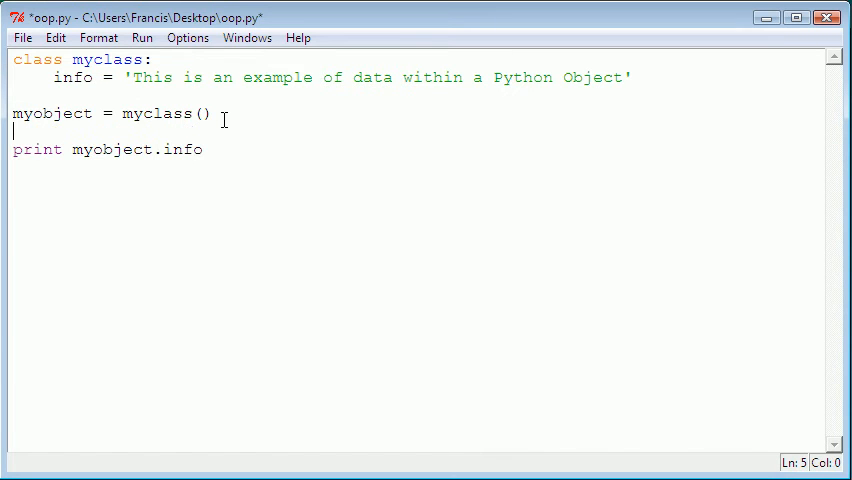
- Write myvar = myobject.info followed by a print myvar line
text(my)
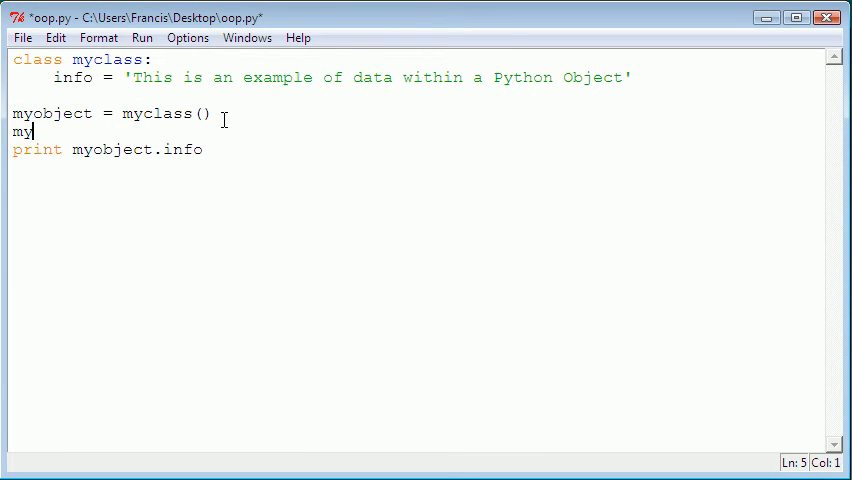
text(variba)
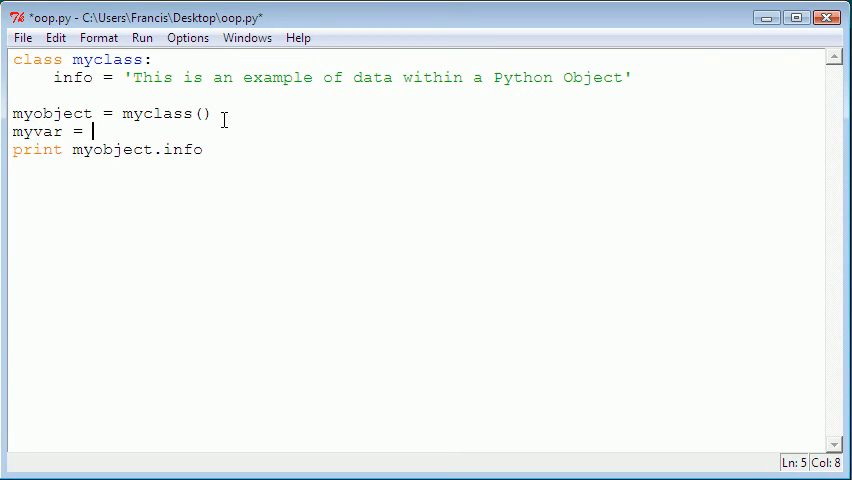
text(myobject)
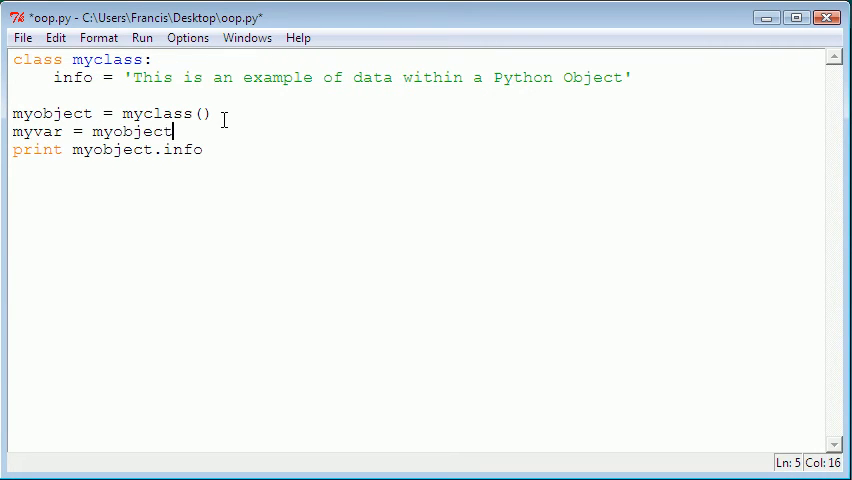
text(.info)
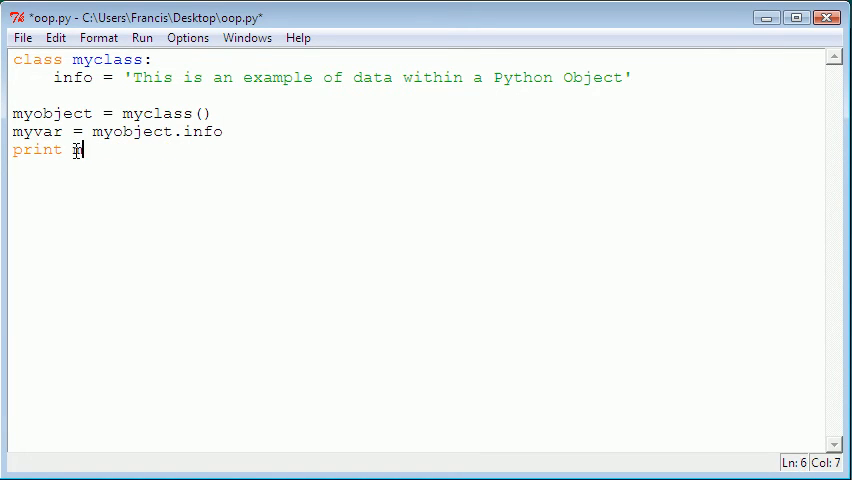
text(yvar)
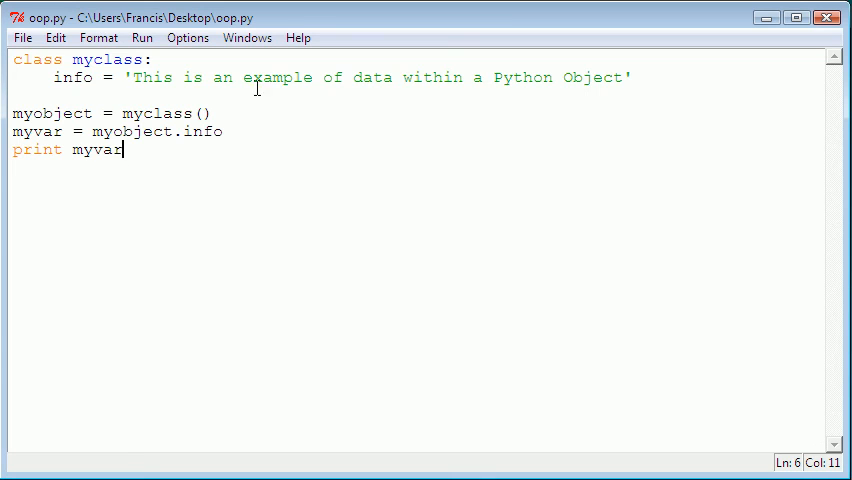
- Delete every line below the class definition, leaving only myclass with info
drag(16, 96, 124, 150)
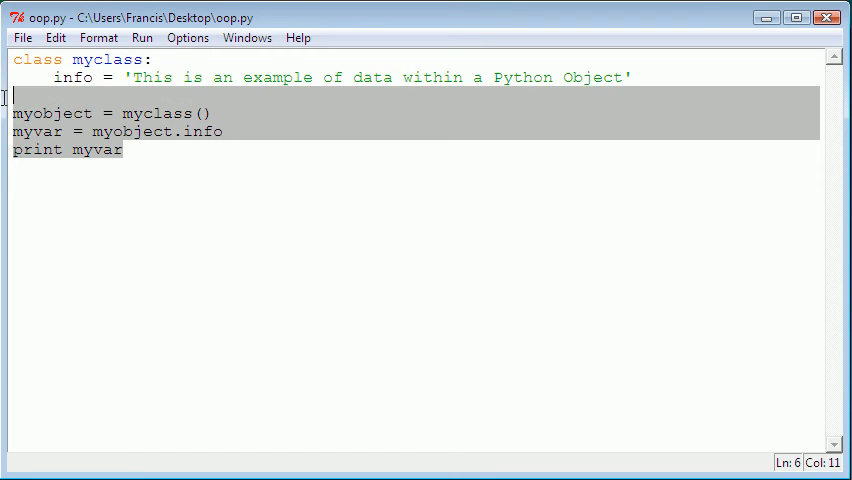
key(Delete)
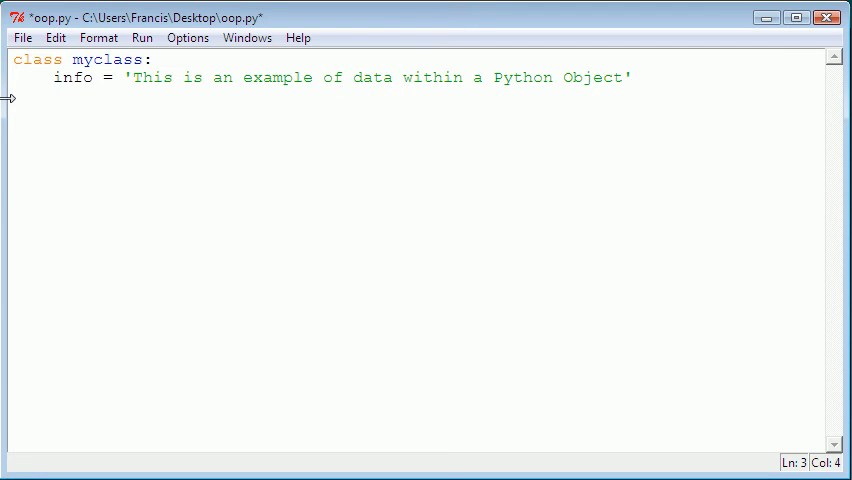
- Add def myMethod(self): printing '1 + 1 = 2' inside myclass and save
text(def)
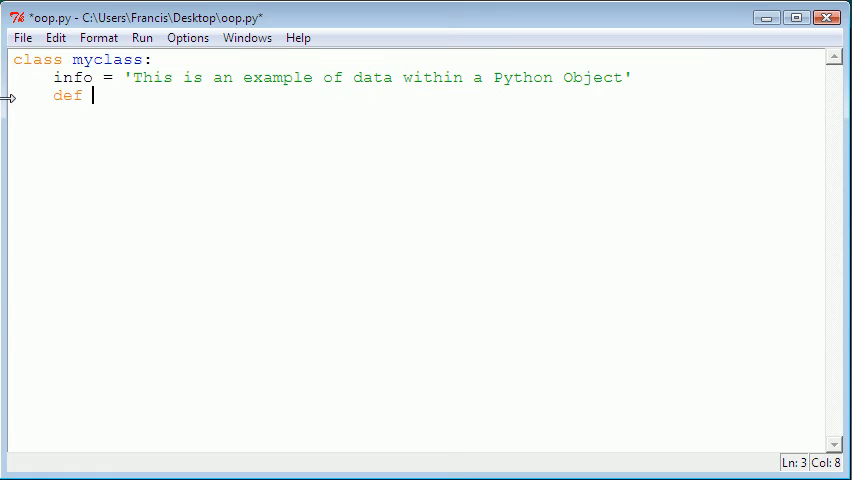
text(my)
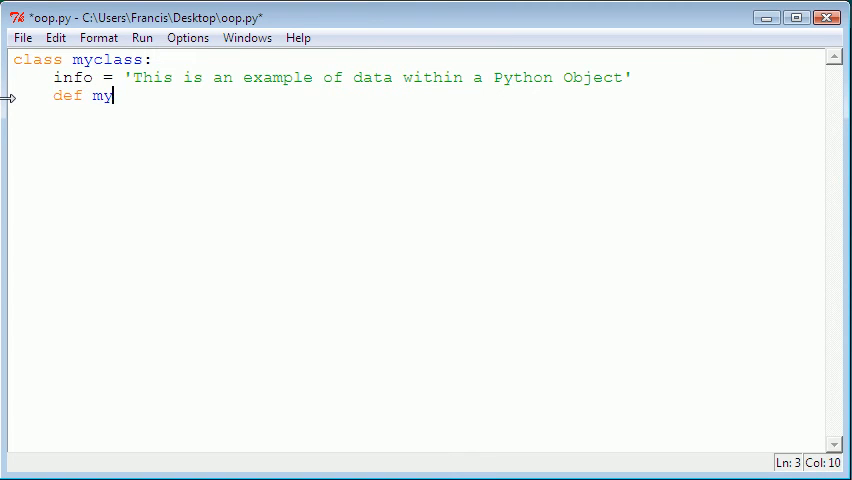
text(Method)
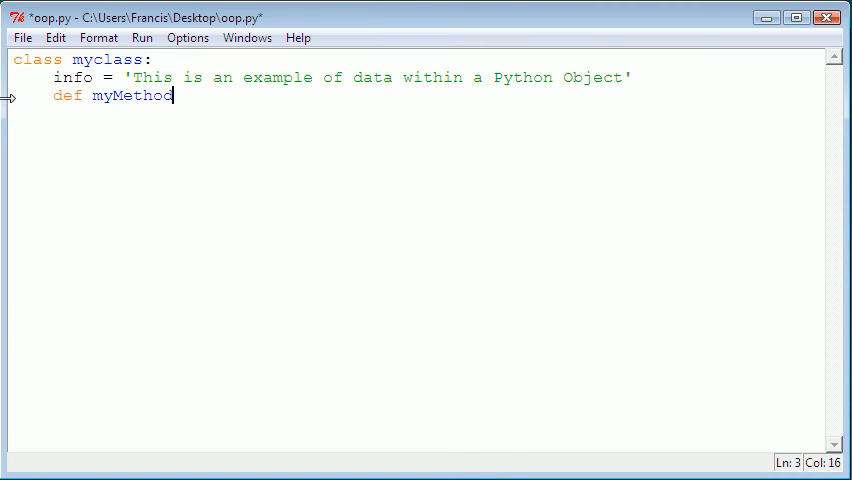
text(())
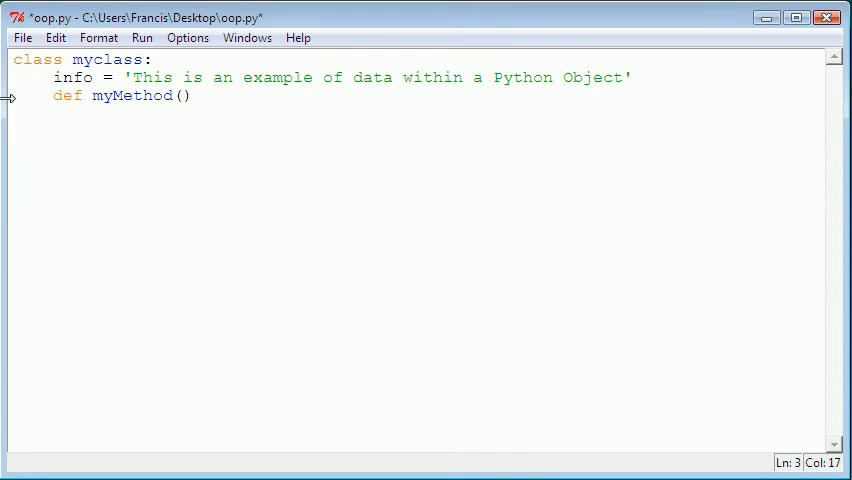
text(self)
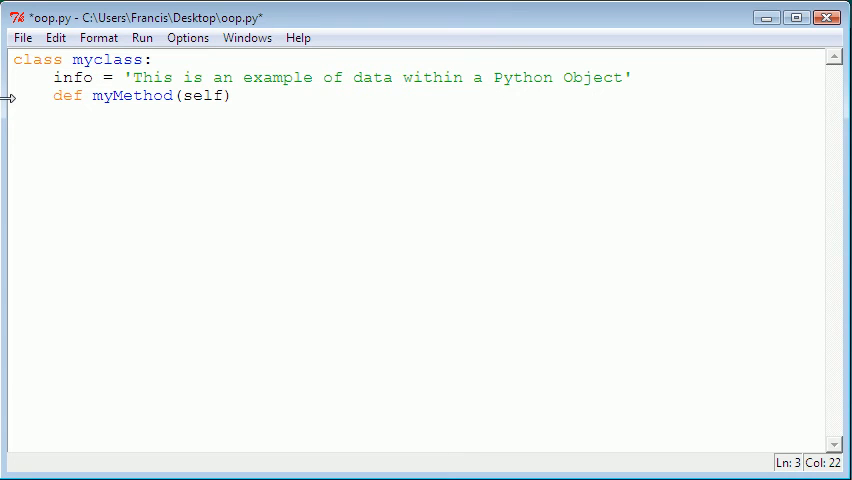
text(:)
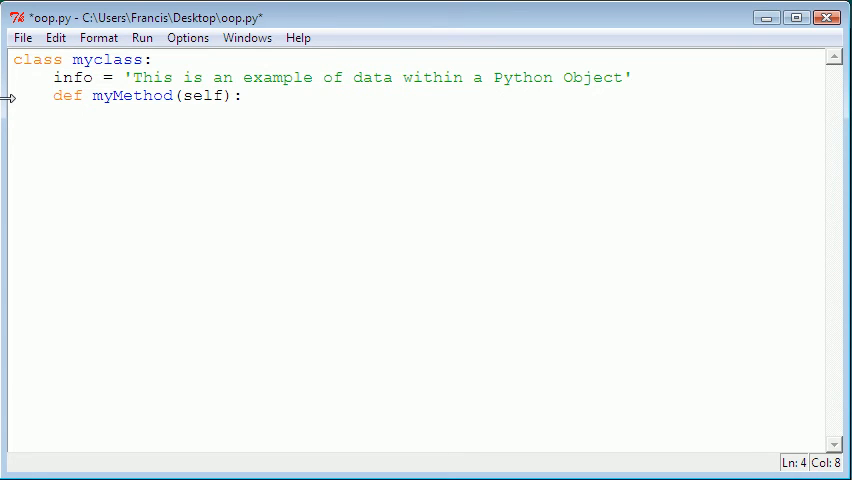
text(print '')
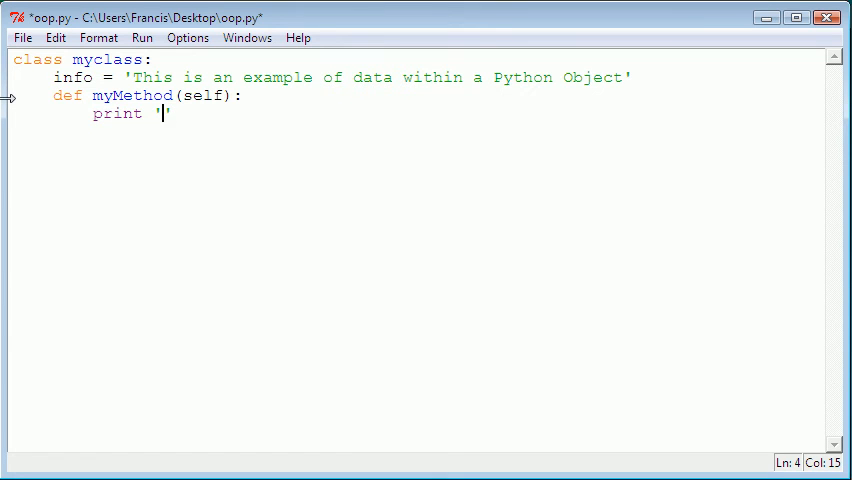
text(1 + 1 = 2)
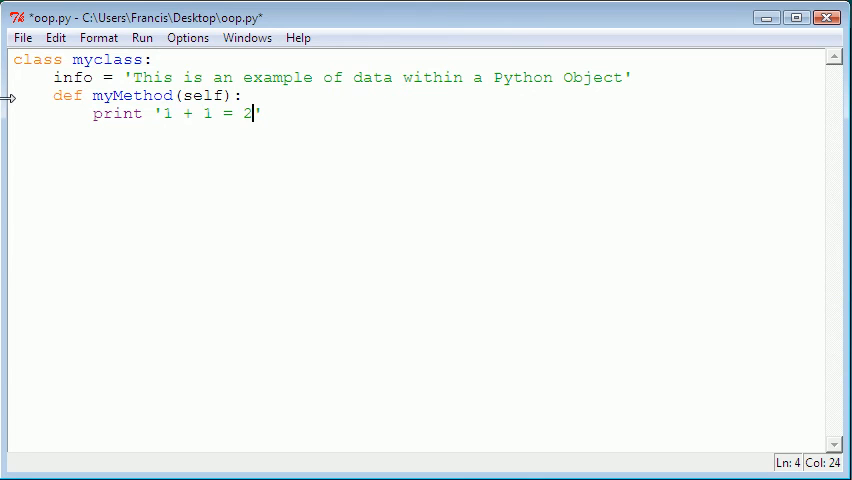
key(ctrl+s)
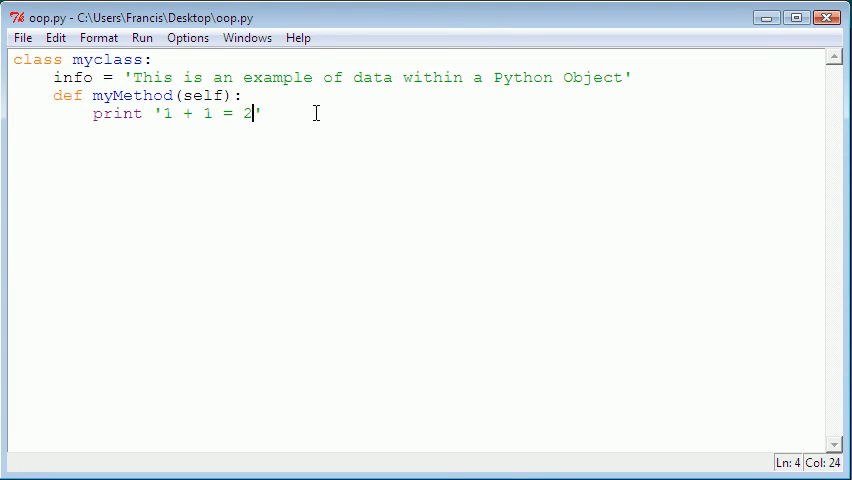
- Write the call myobject.myMethod() below the class, fixing the missing 'y' in myobject
key(Return)
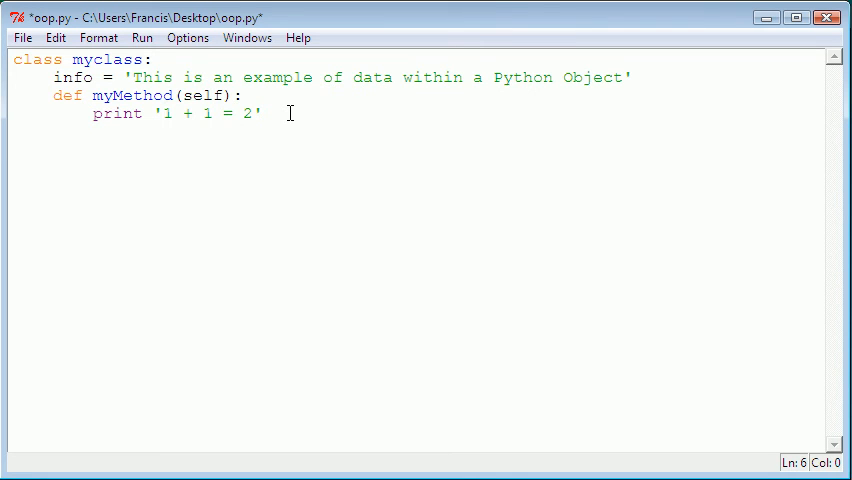
text(print)
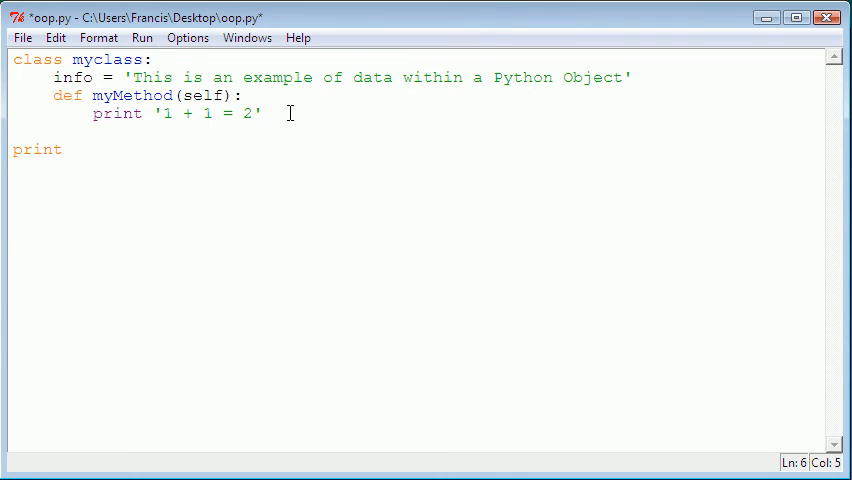
key(BackSpace)
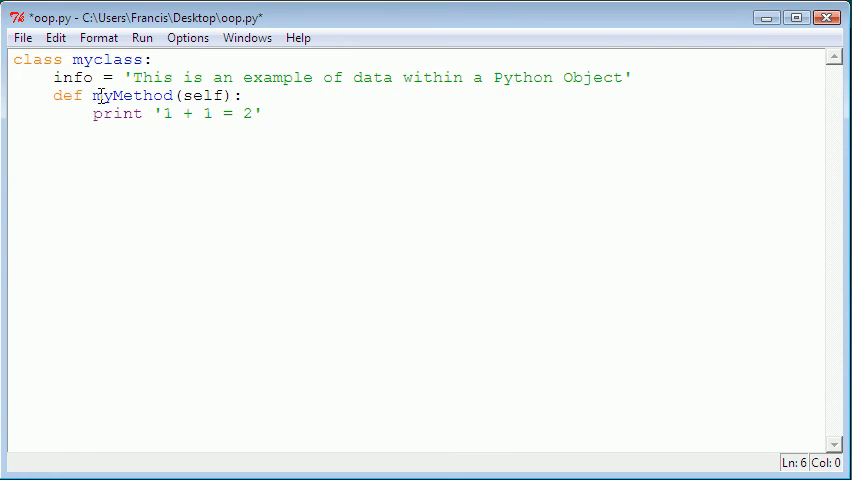
triple_click(176, 112)
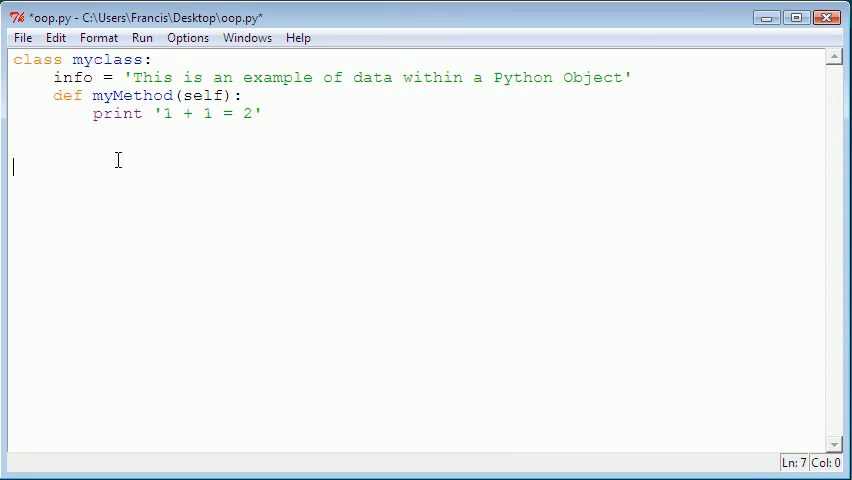
text(mc)
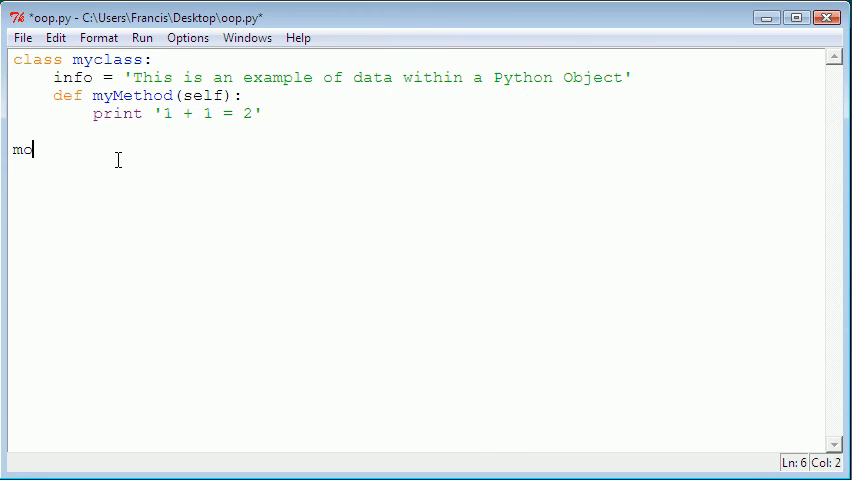
text(object.)
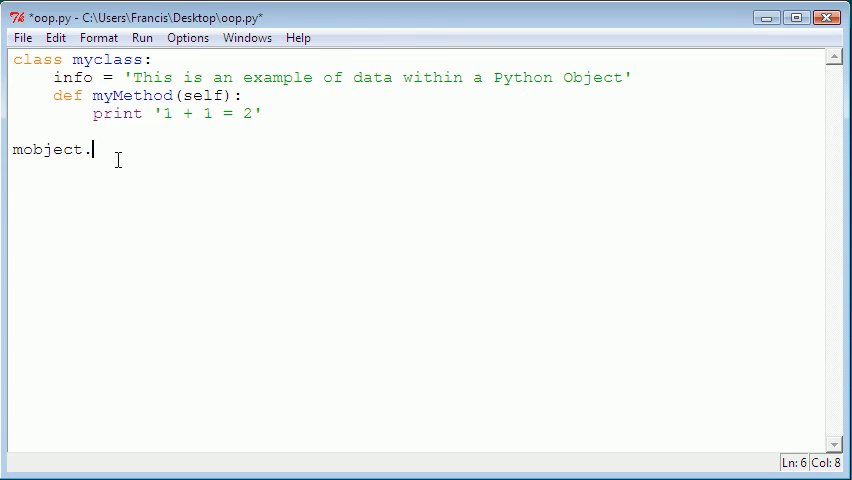
text(myMethod)
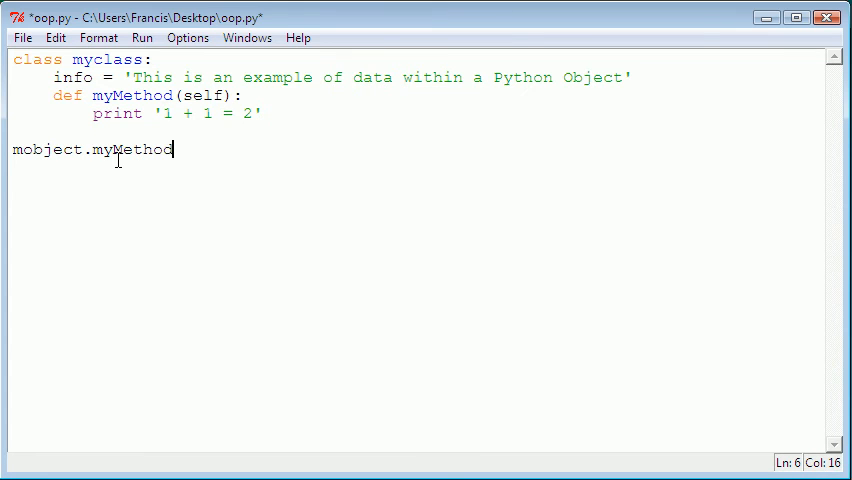
text(())
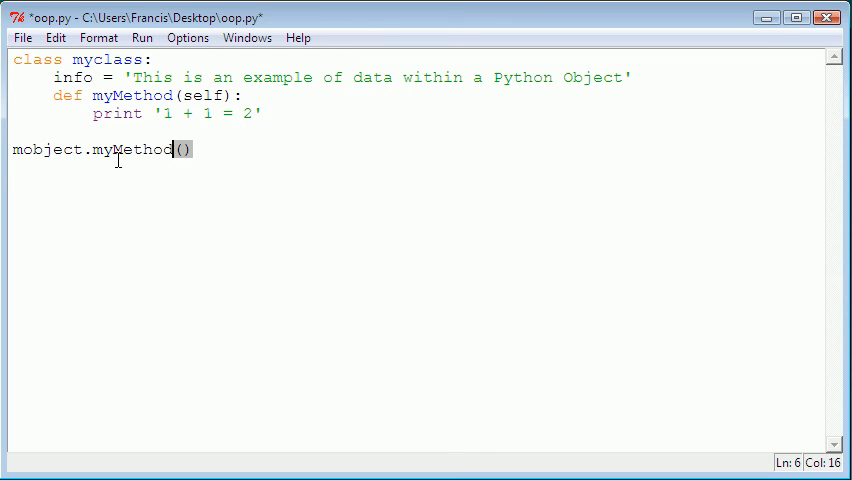
key(Return)
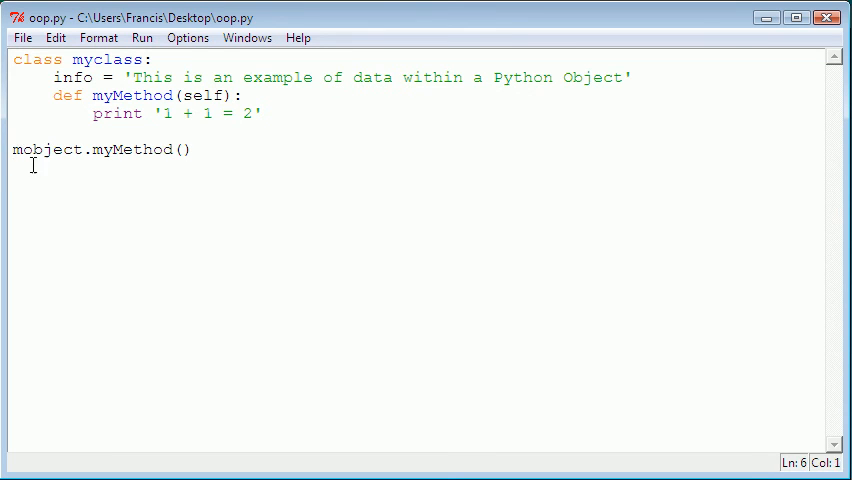
text(y)
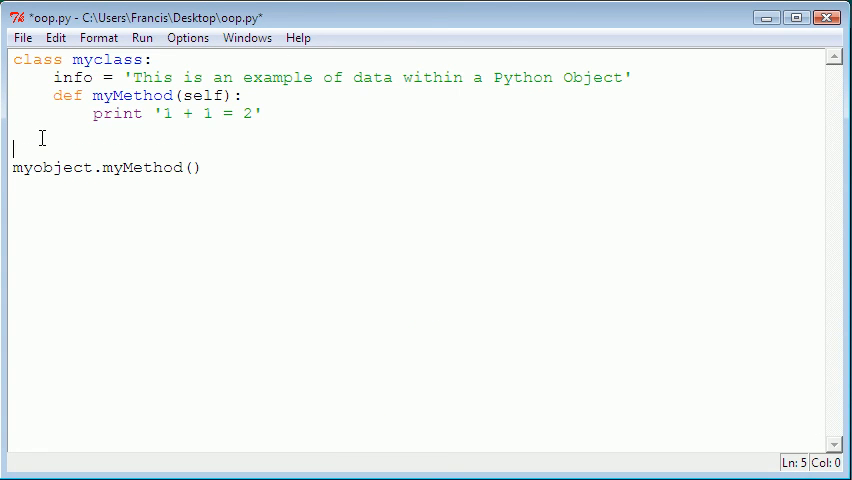
- Insert myobject = myclass() above the call, save, and run to show '1 + 1 = 2'
text(my)
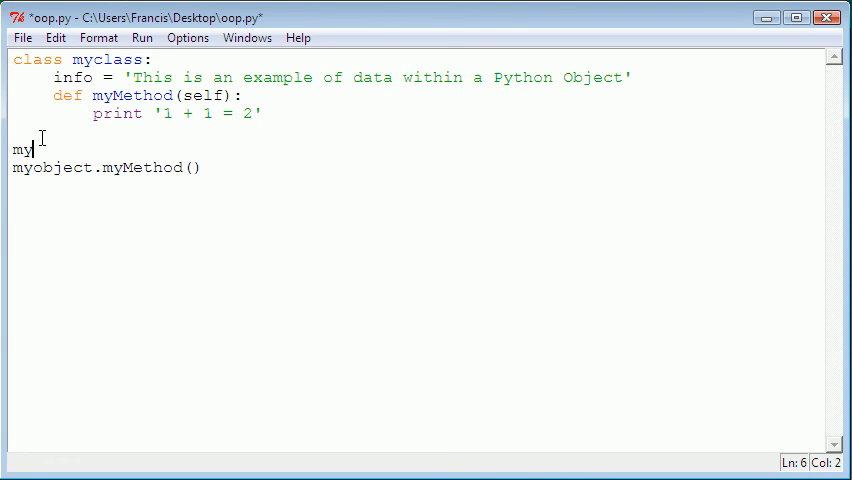
text(obje)
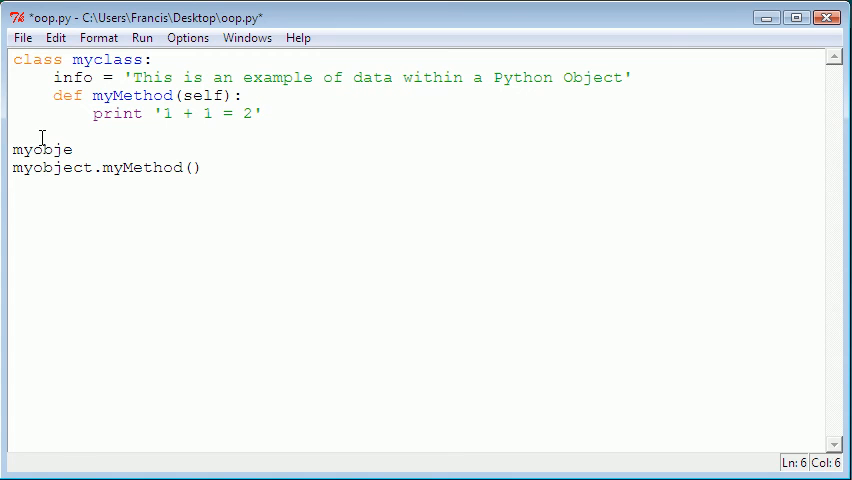
text(ct =)
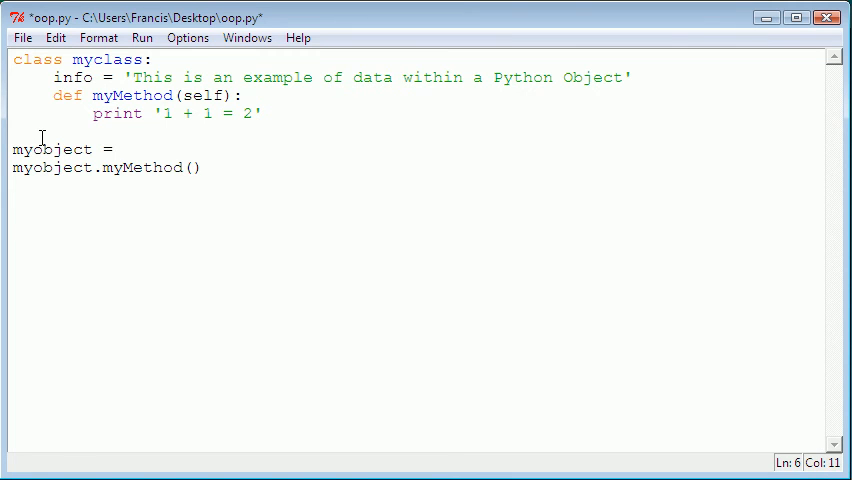
text(mycl)
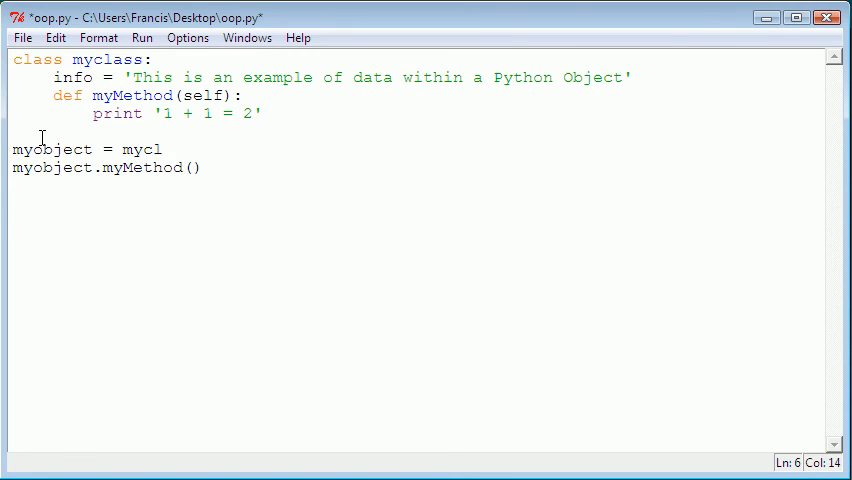
text(ass())
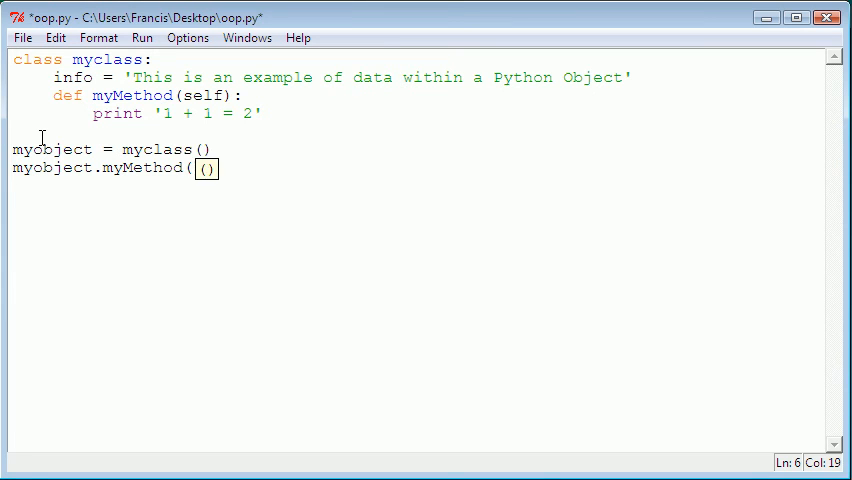
key(ctrl+s)
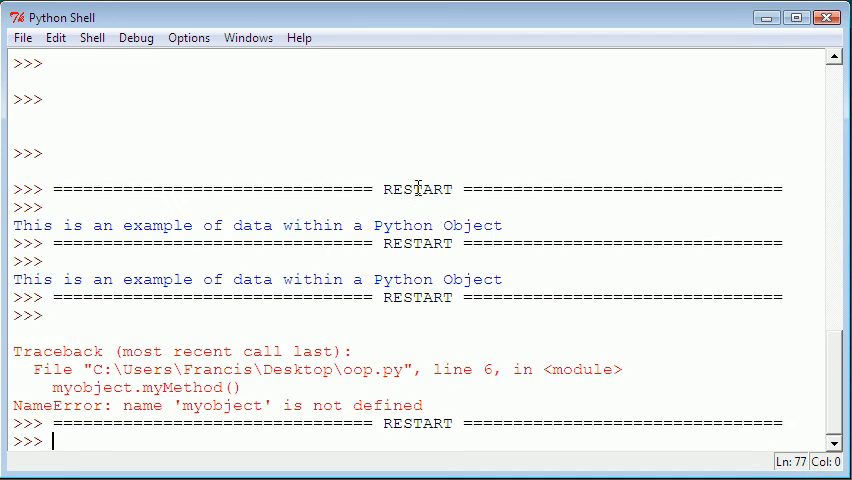
text(1 + 1 = 2')
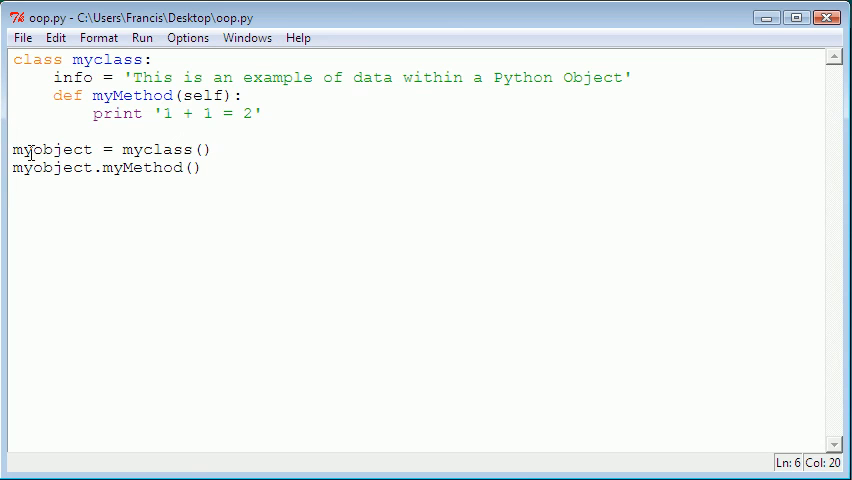
click(100, 168)
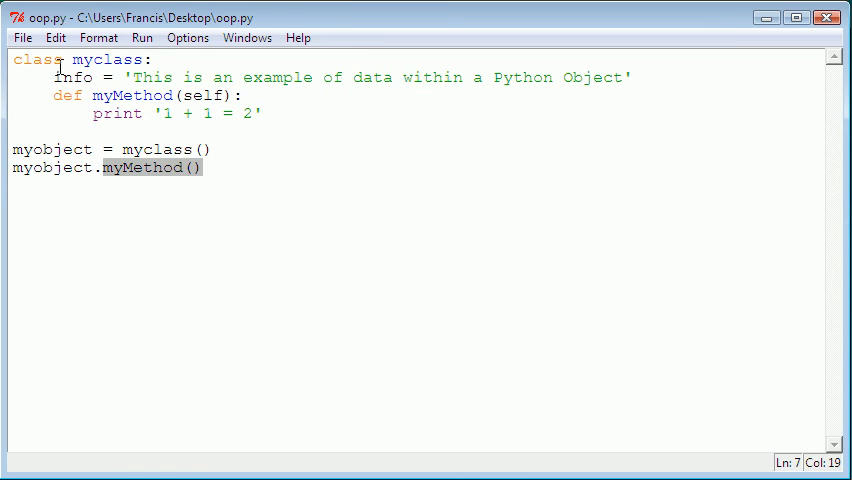
click(80, 60)
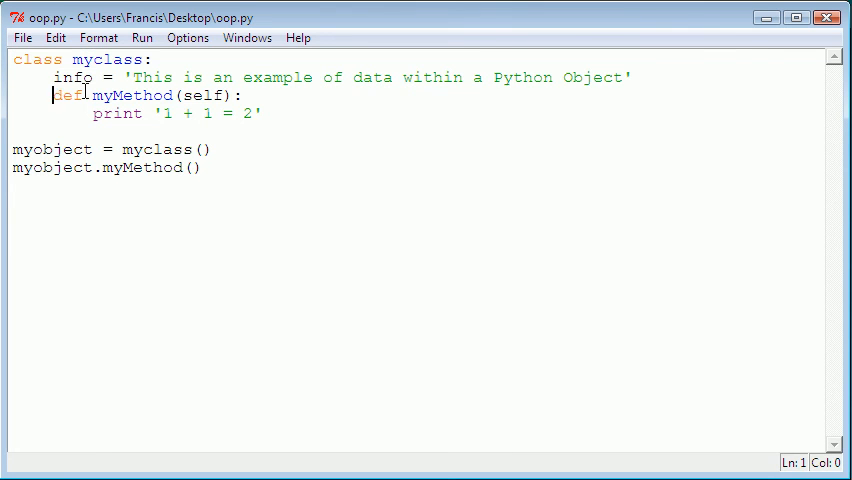
click(204, 96)
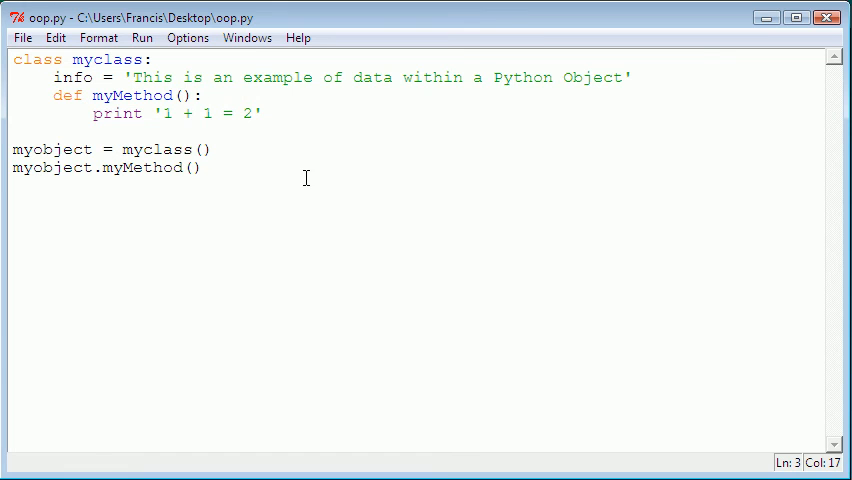
click(142, 36)
text(self)
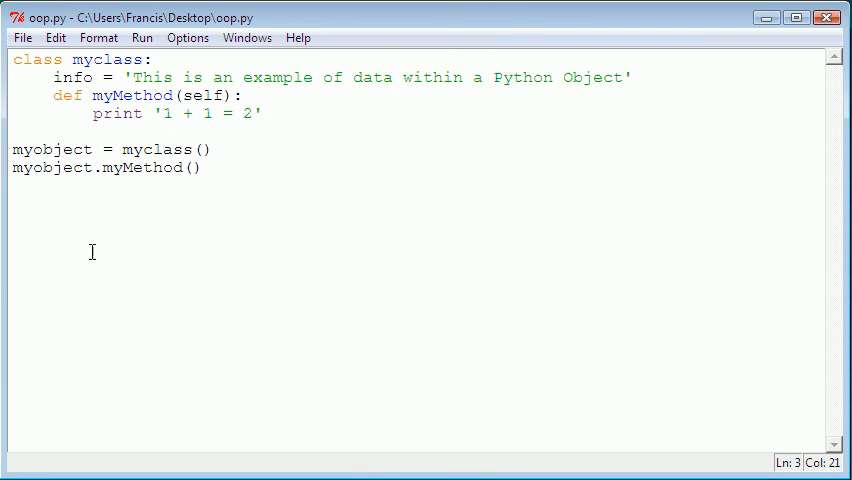
double_click(132, 96)
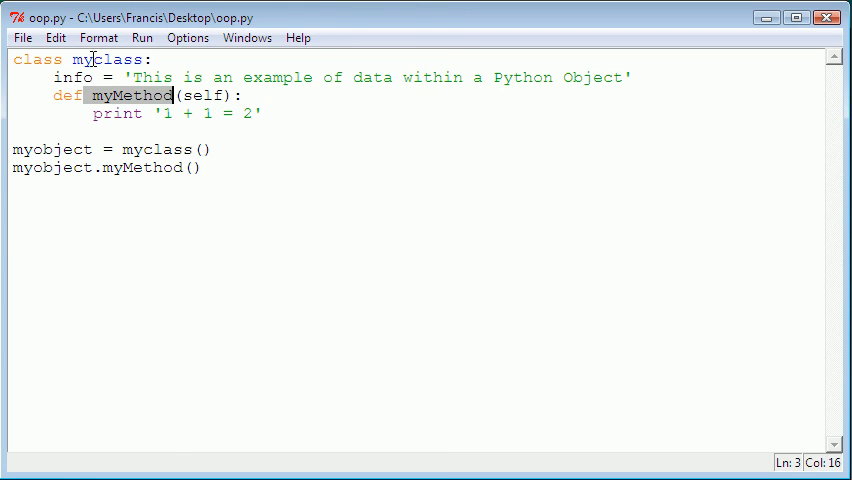
double_click(106, 60)
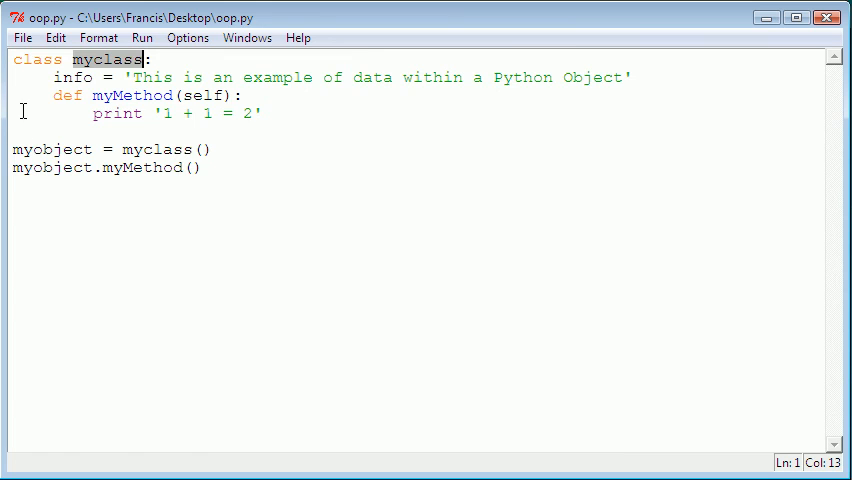
drag(52, 96, 262, 112)
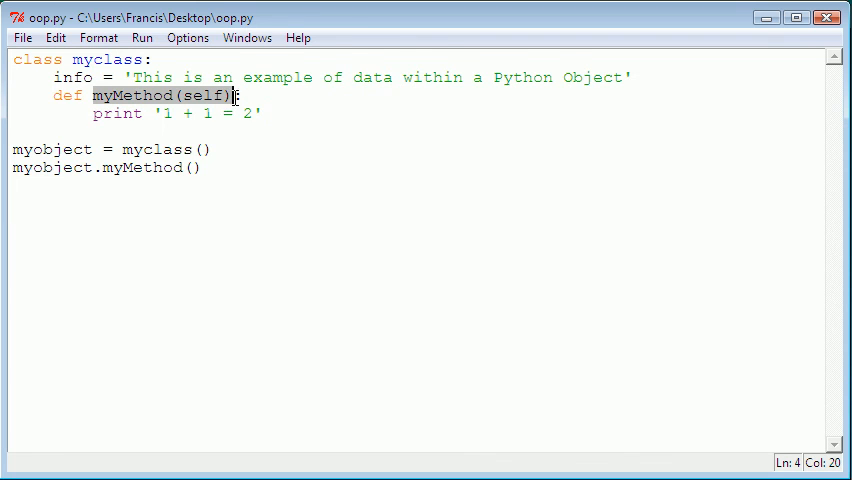
click(176, 112)
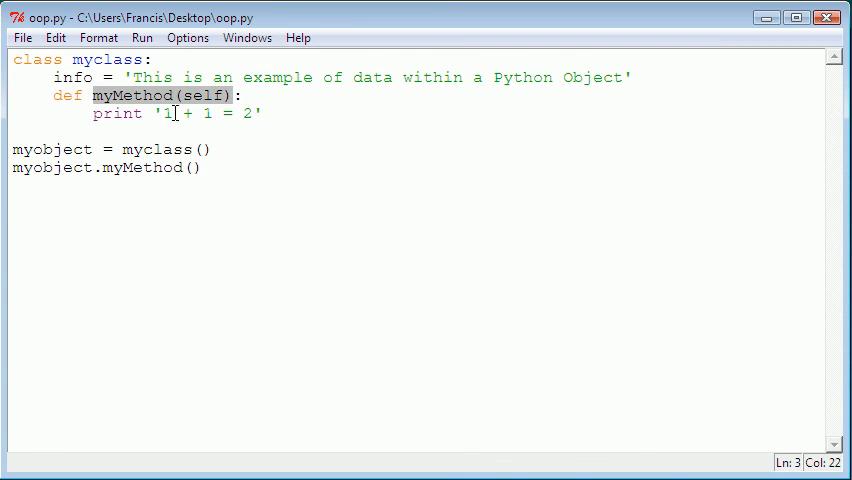
double_click(204, 96)
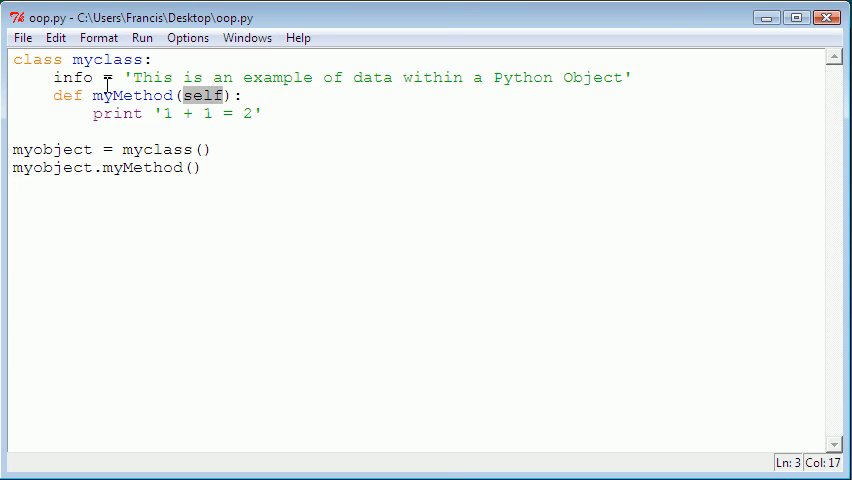
mouse_move(308, 156)
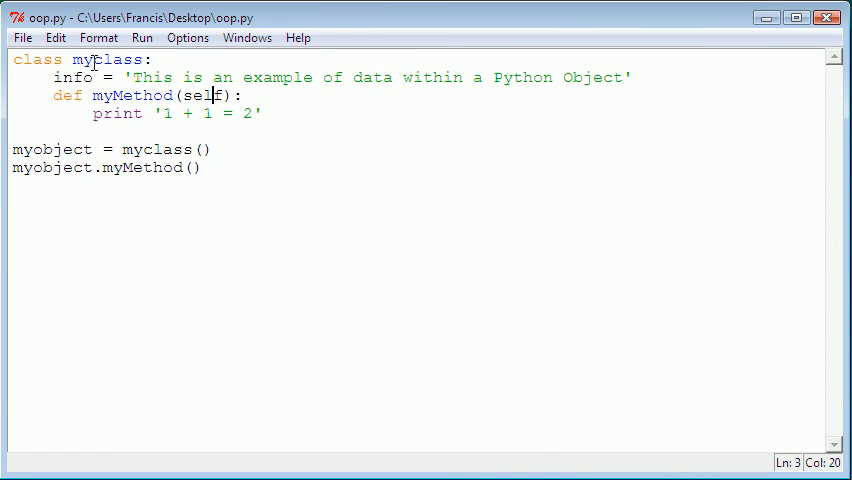
click(148, 60)
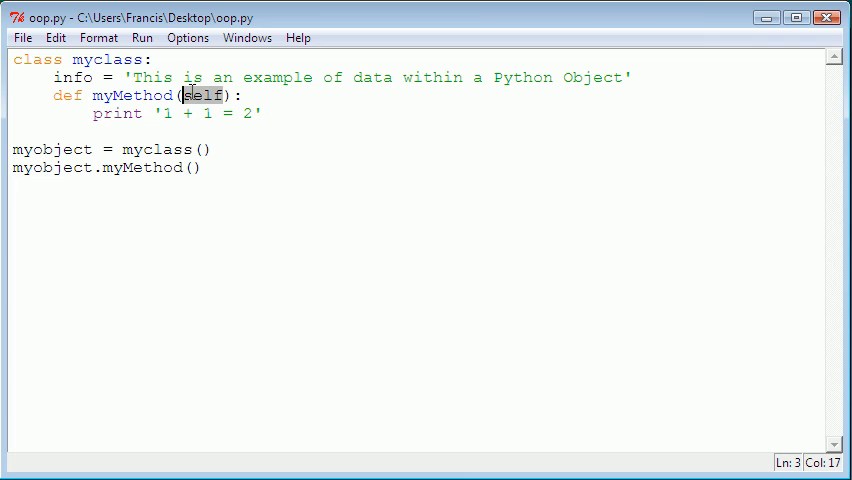
drag(184, 96, 262, 112)
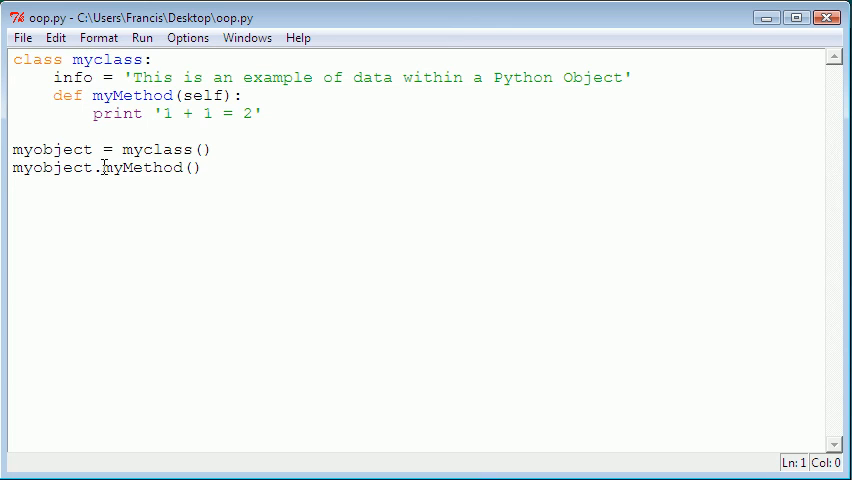
double_click(148, 168)
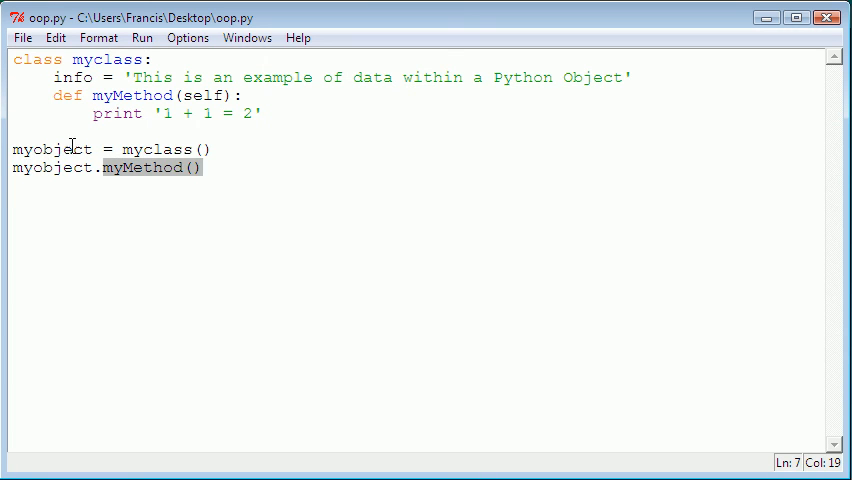
double_click(156, 148)
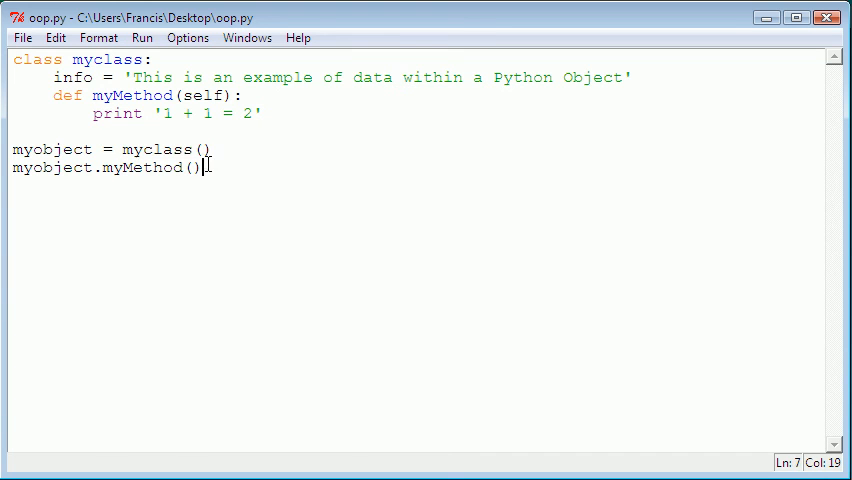
mouse_move(288, 112)
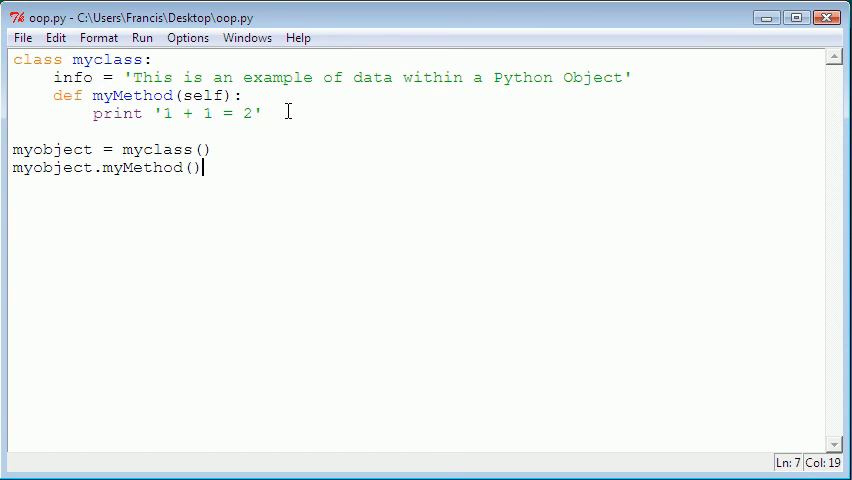
mouse_move(312, 144)
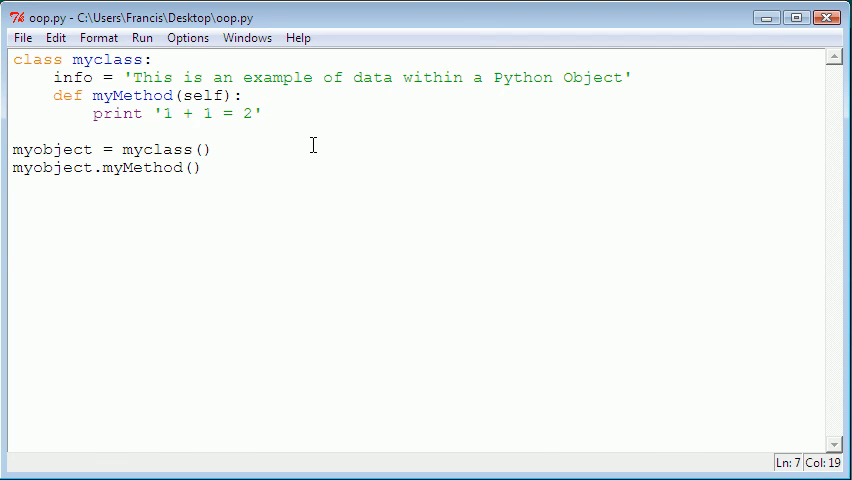
click(200, 168)
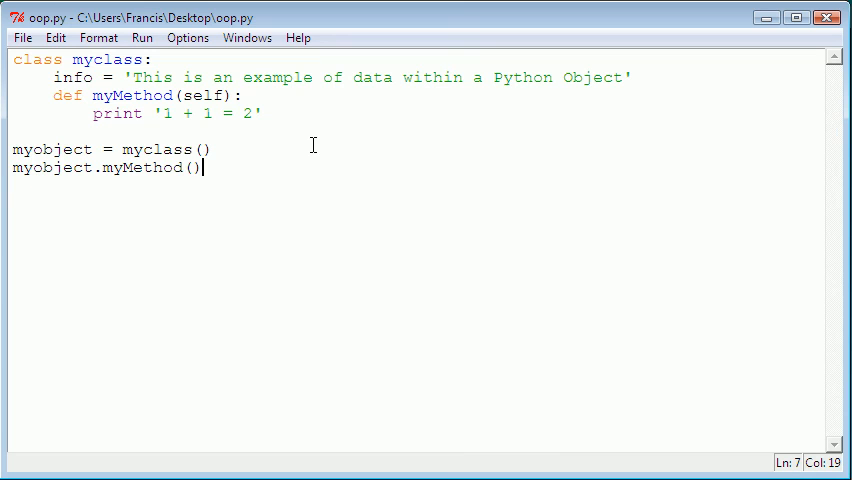
mouse_move(140, 78)
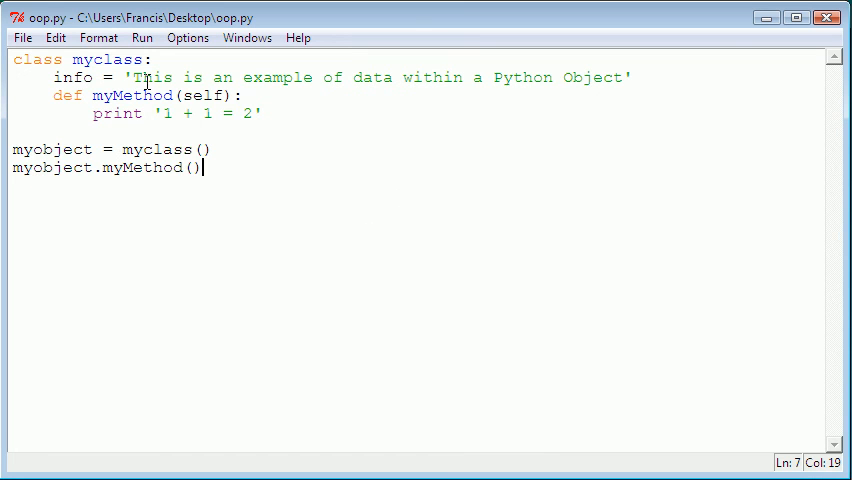
mouse_move(190, 28)
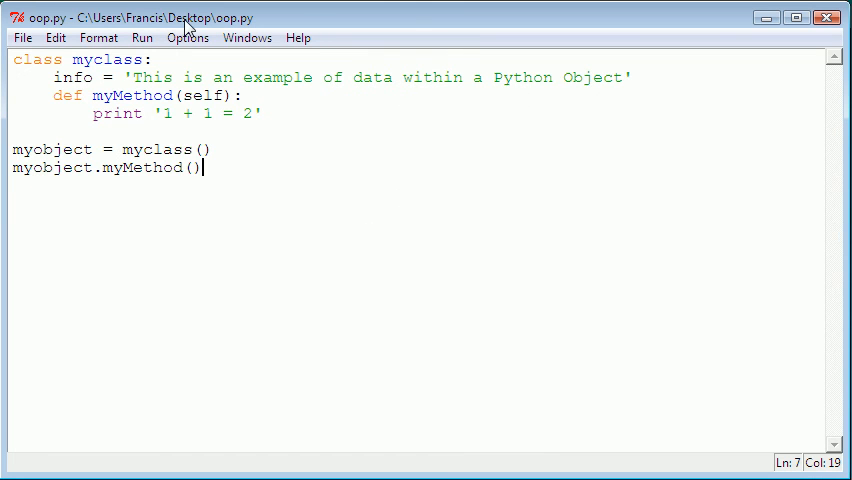